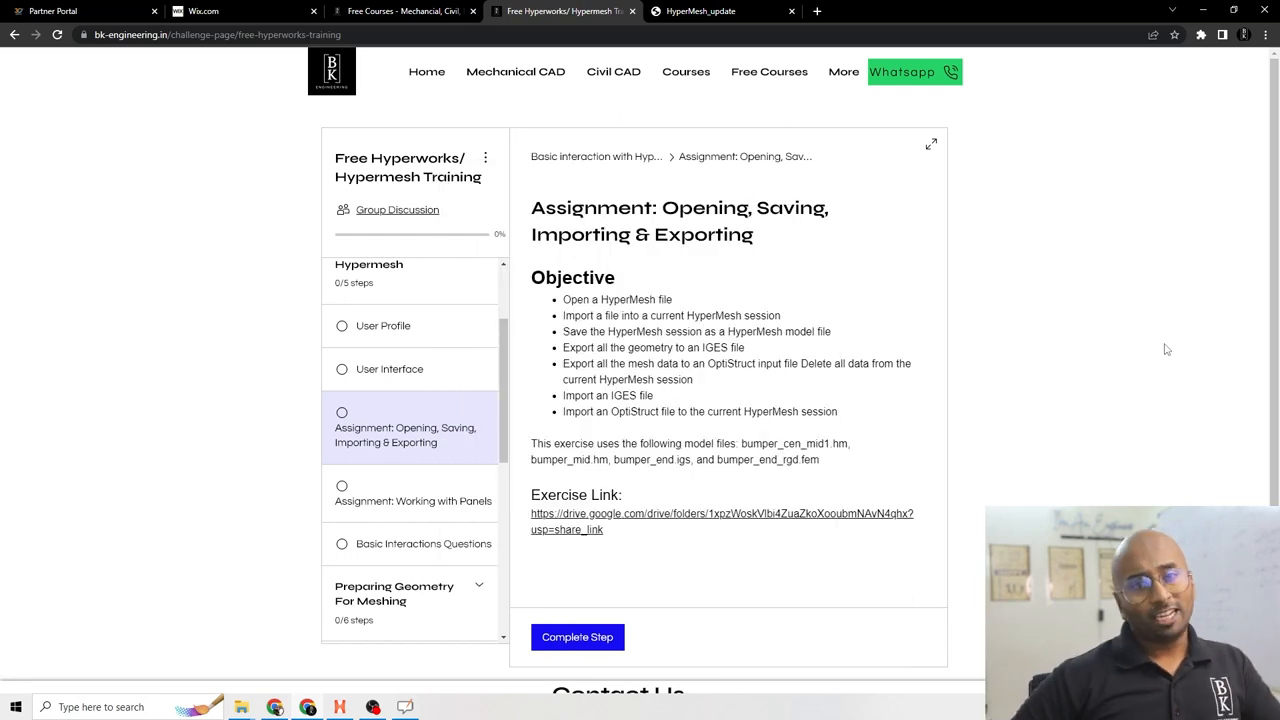
mouse_move(1144, 344)
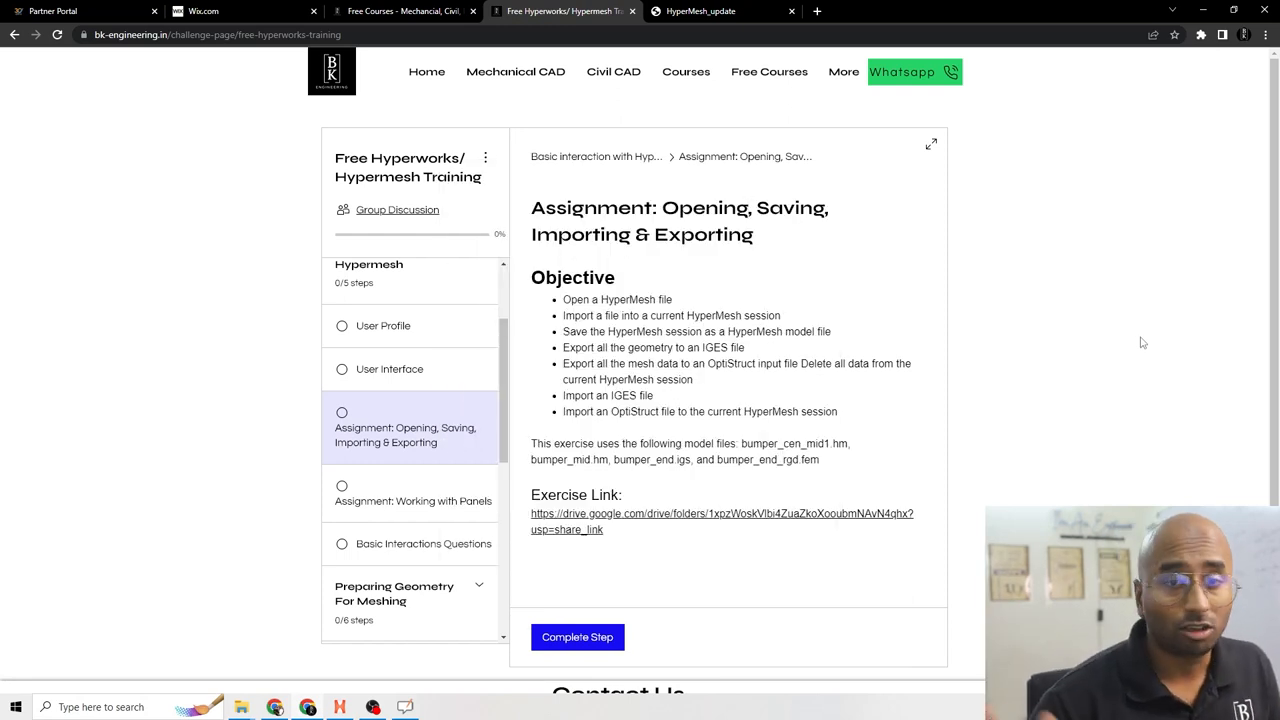
mouse_move(1034, 308)
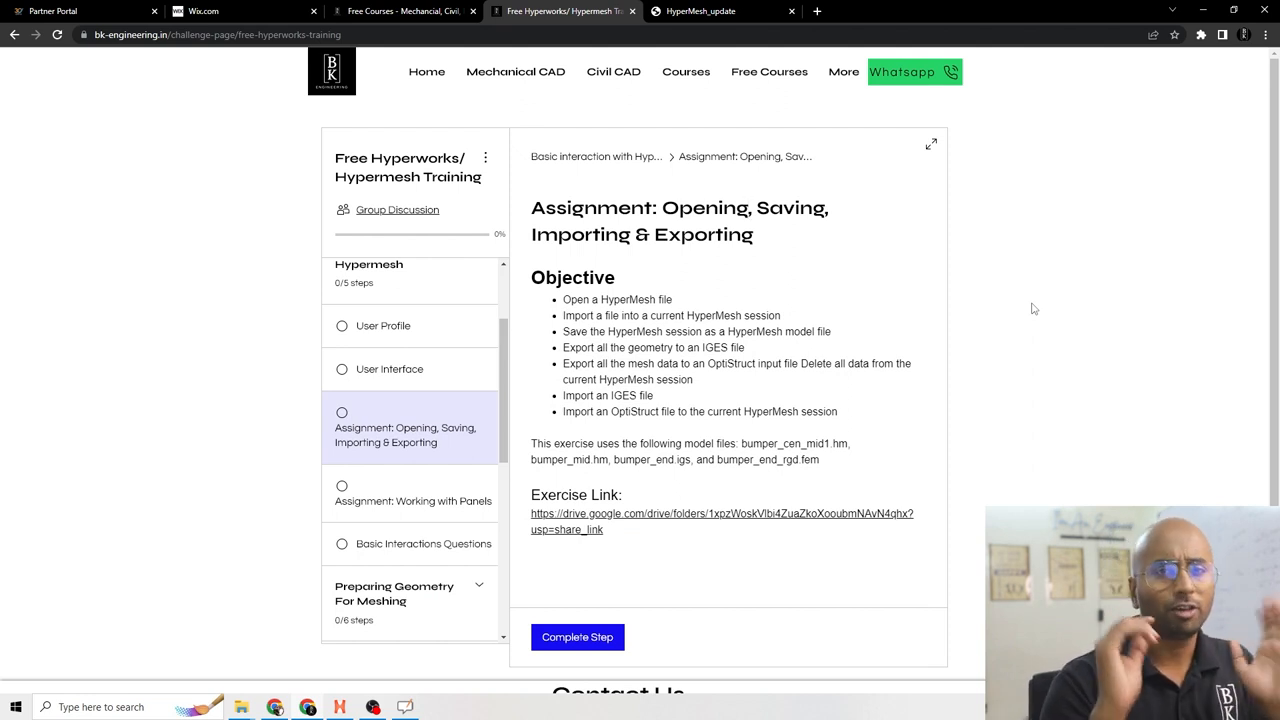
mouse_move(928, 276)
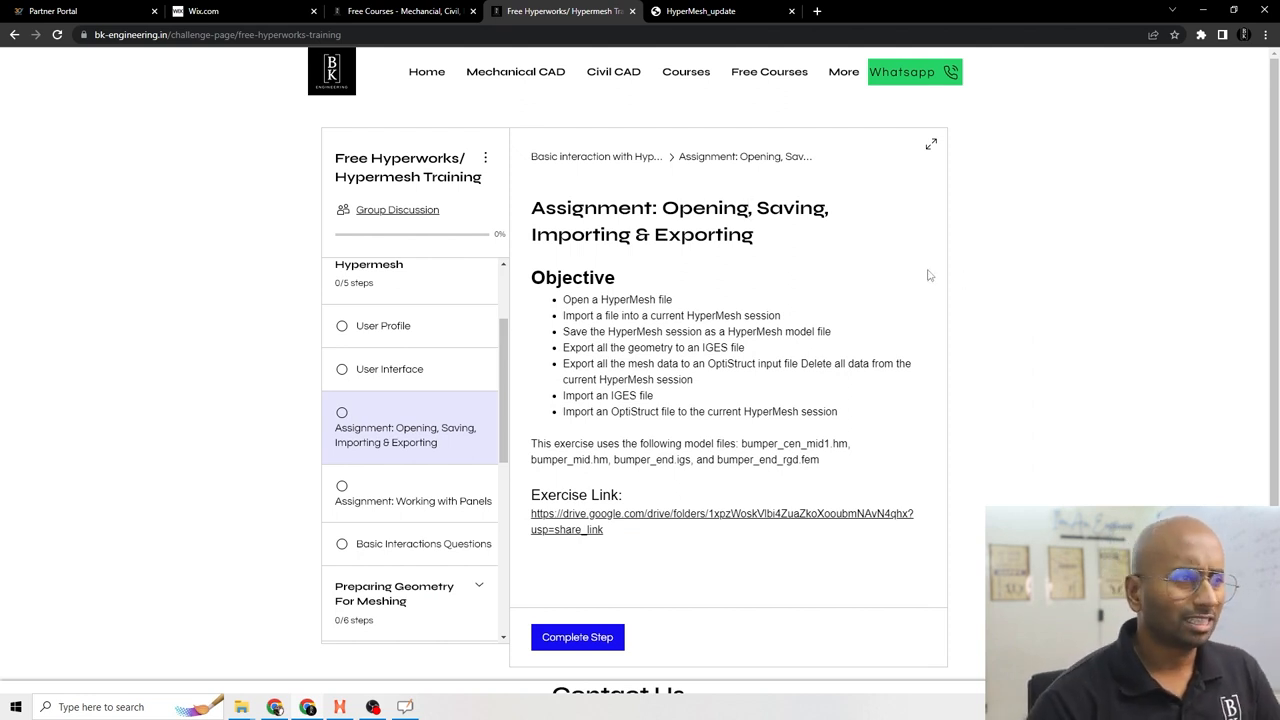
Step: Review the Exporting assignment title, then reach the Free HyperWorks/HyperMesh Training course page
double_click(688, 208)
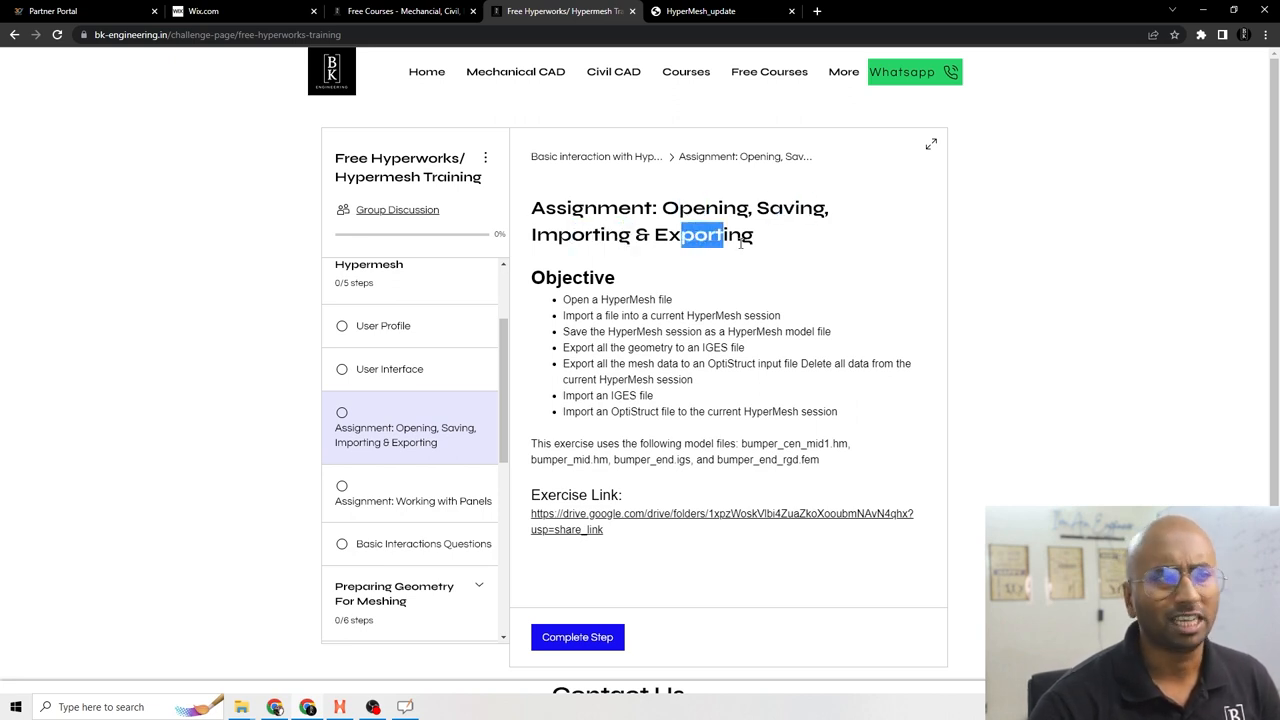
click(400, 12)
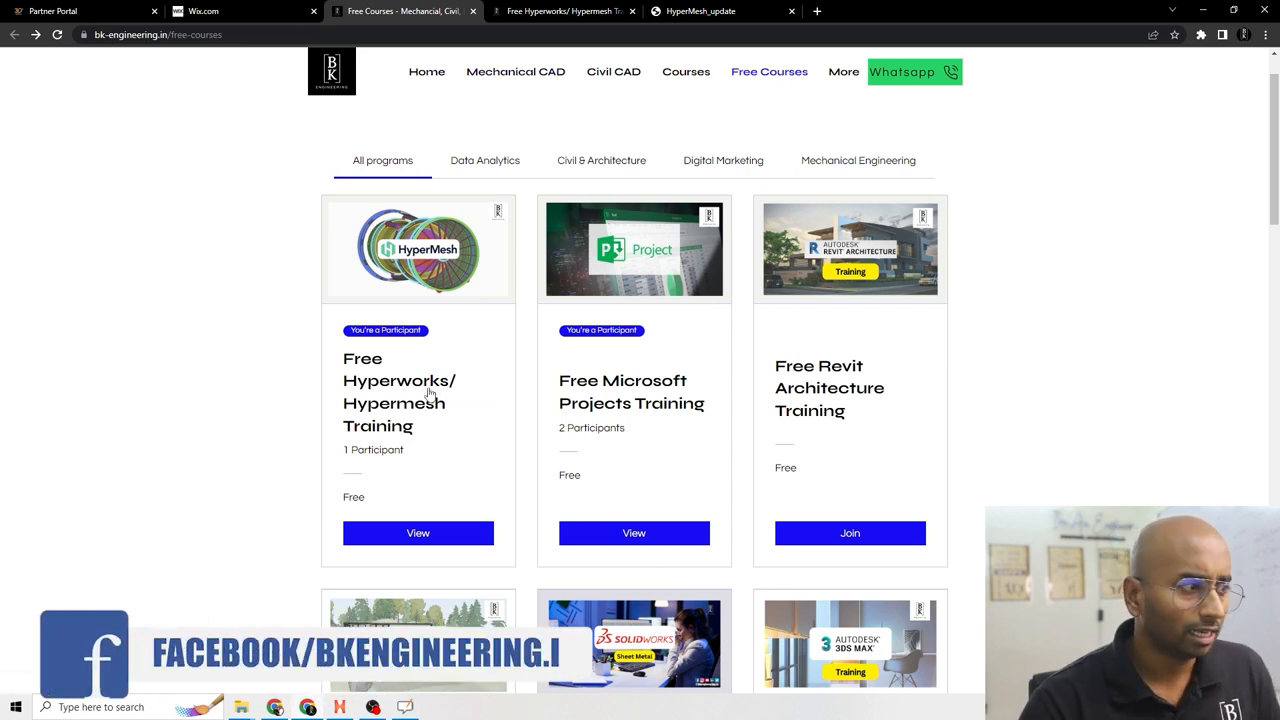
click(416, 532)
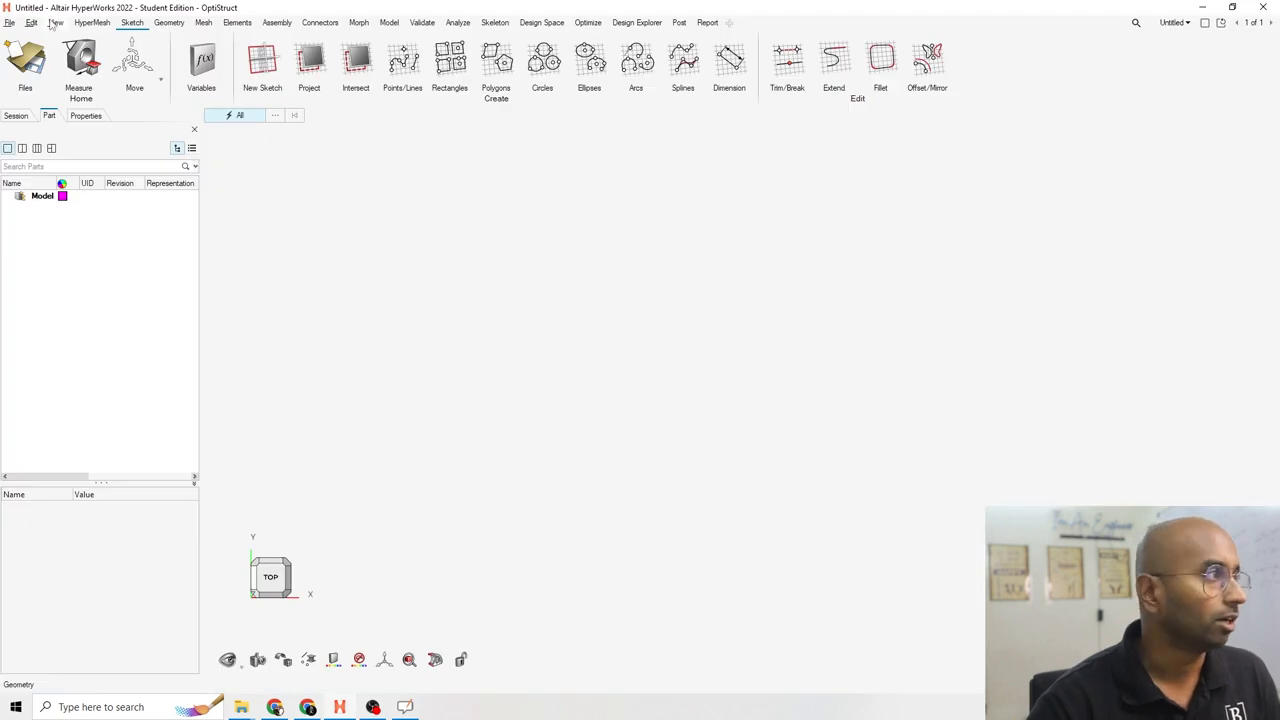
Step: Load the older-version bumper_cen_mid1 HyperMesh model, then return to the ebook instructions
click(8, 22)
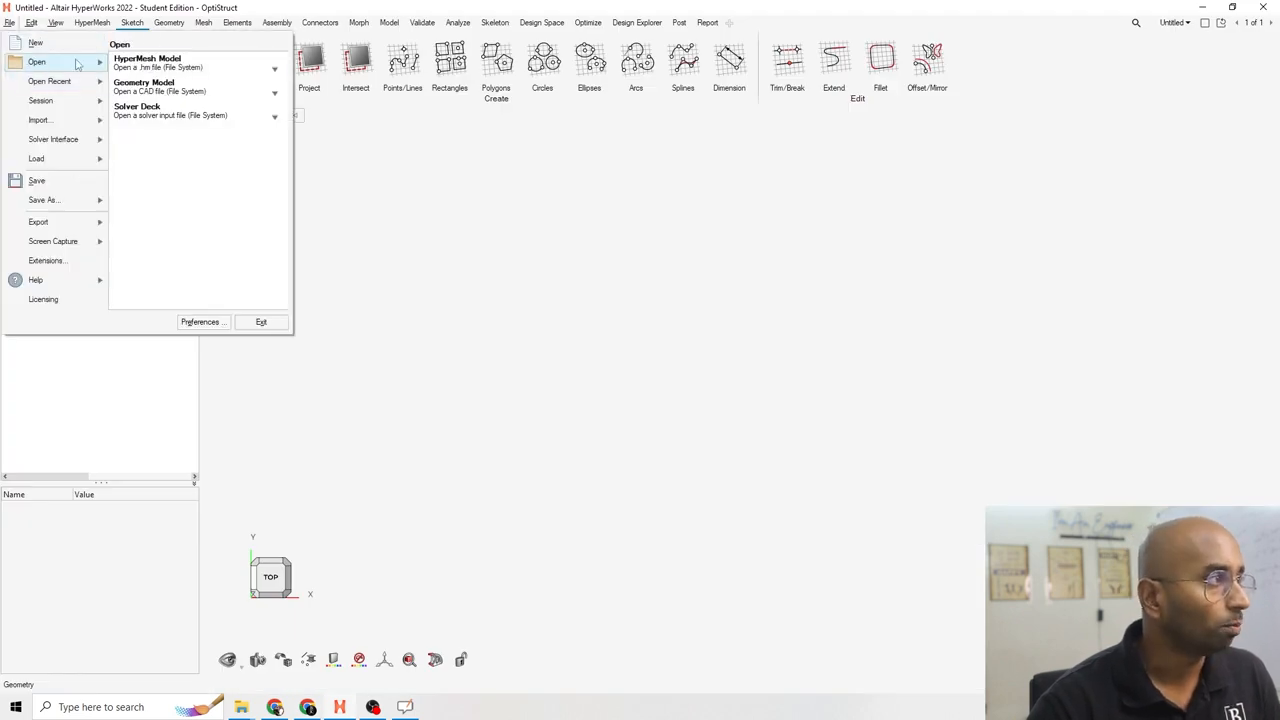
click(148, 62)
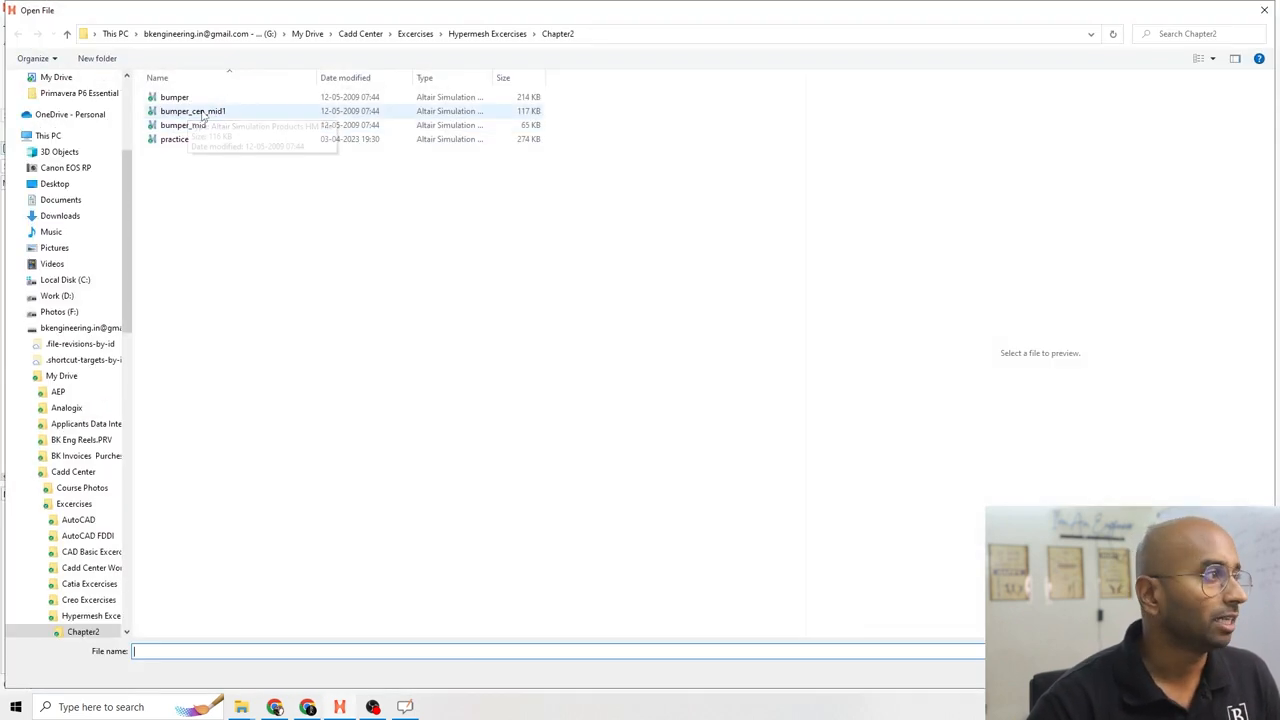
click(192, 112)
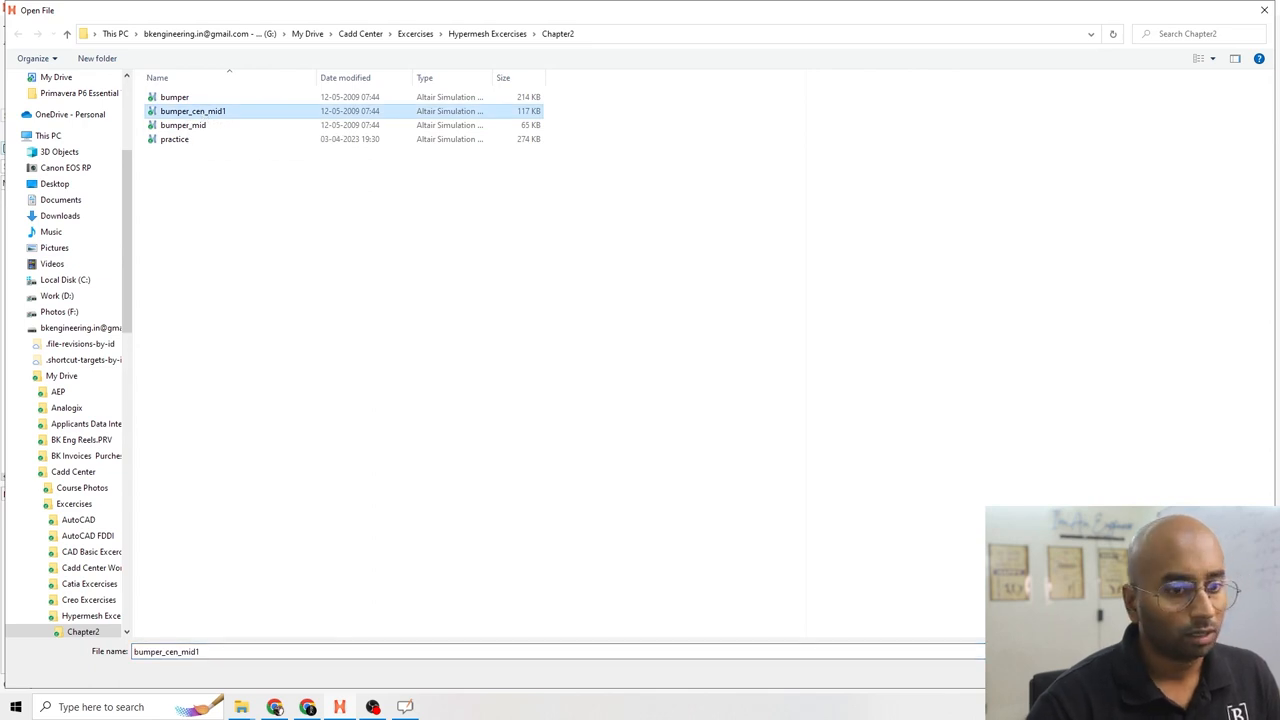
double_click(192, 112)
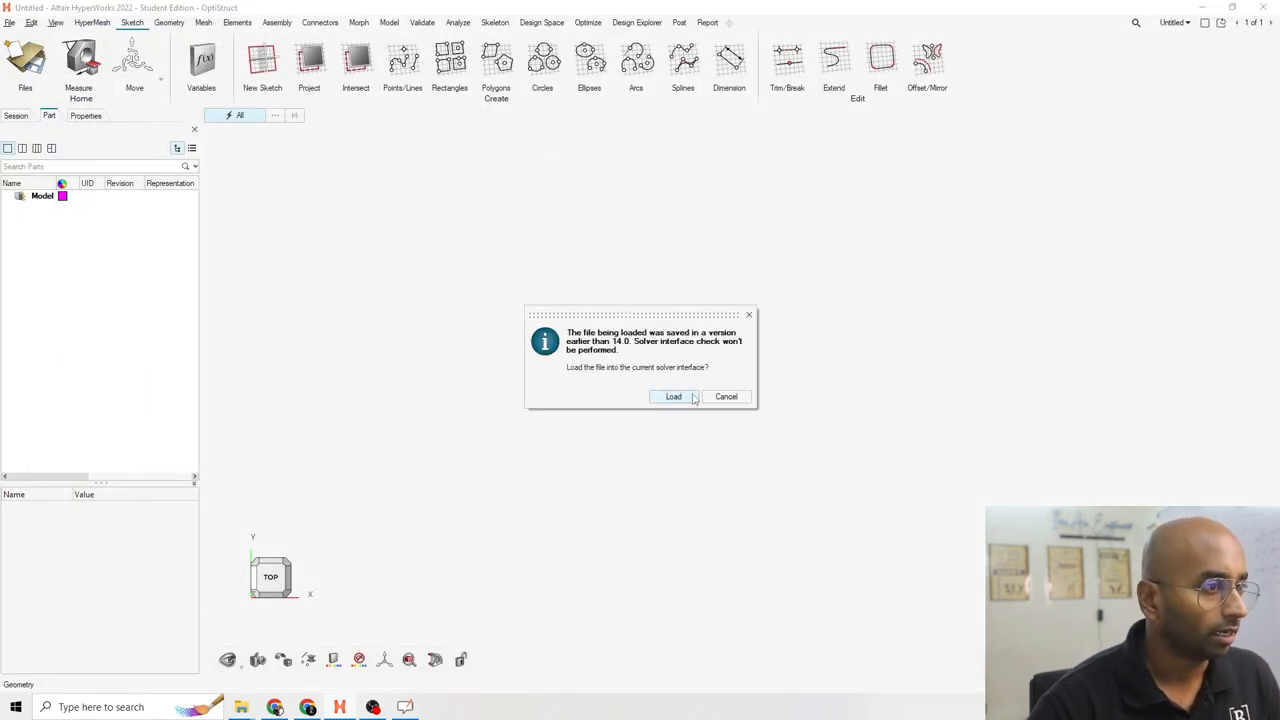
click(672, 396)
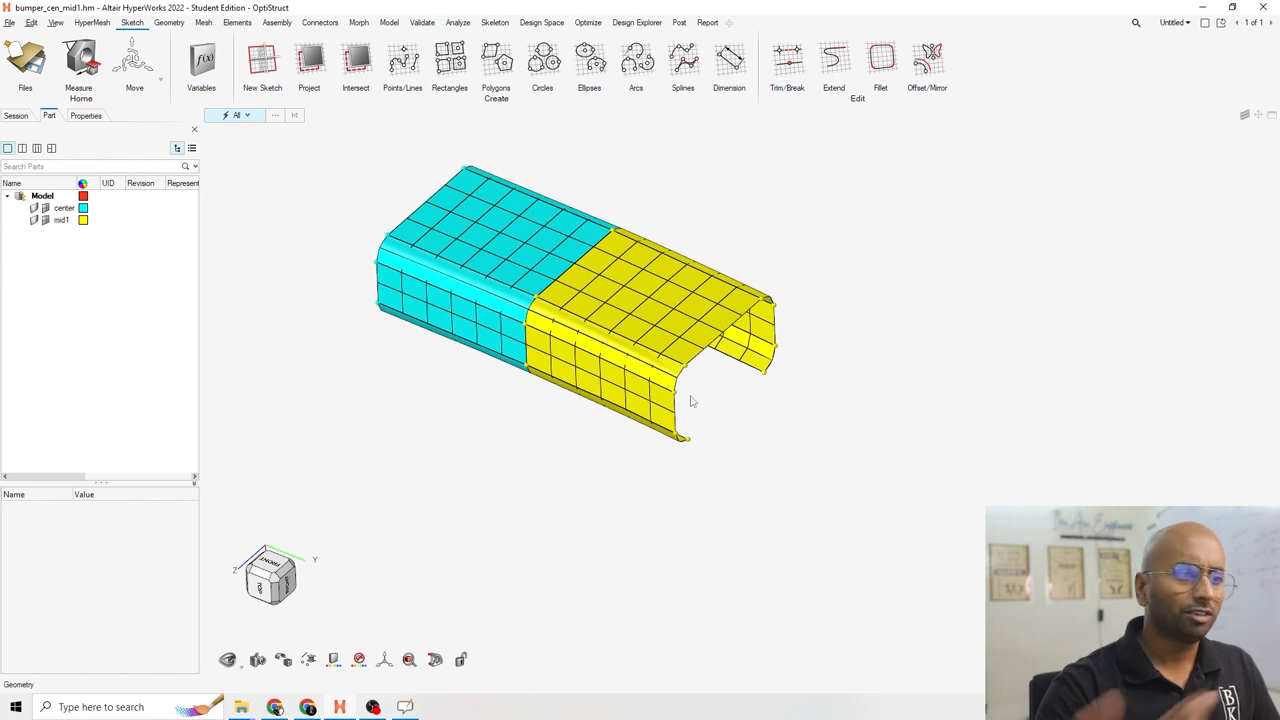
key(alt+tab)
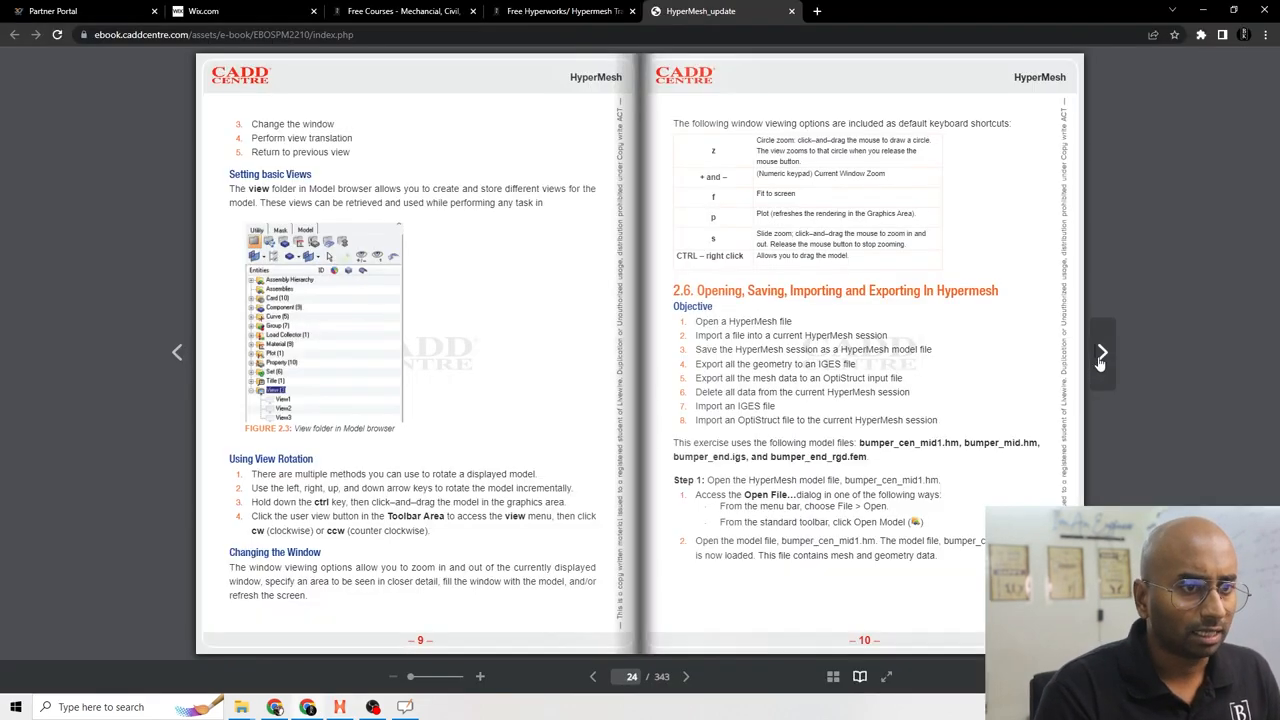
Step: Turn the ebook page and import the bumper_mid model with Merge Parts kept on
click(1100, 352)
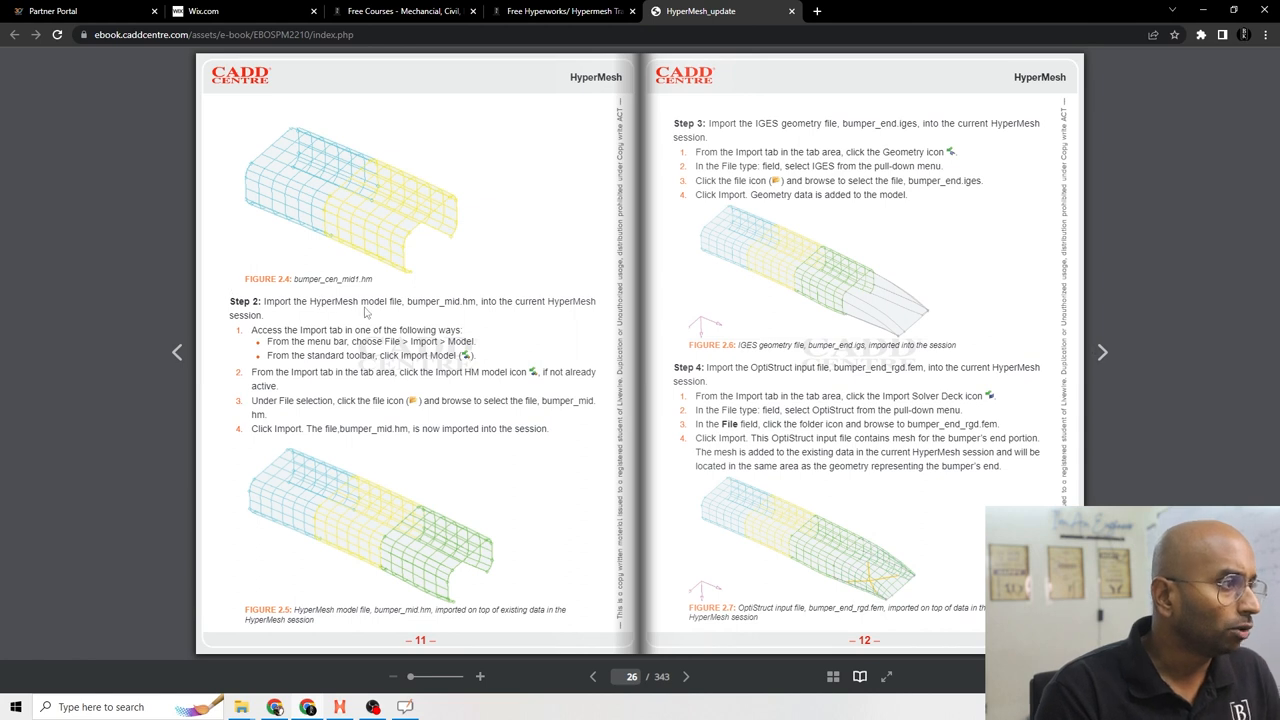
mouse_move(280, 312)
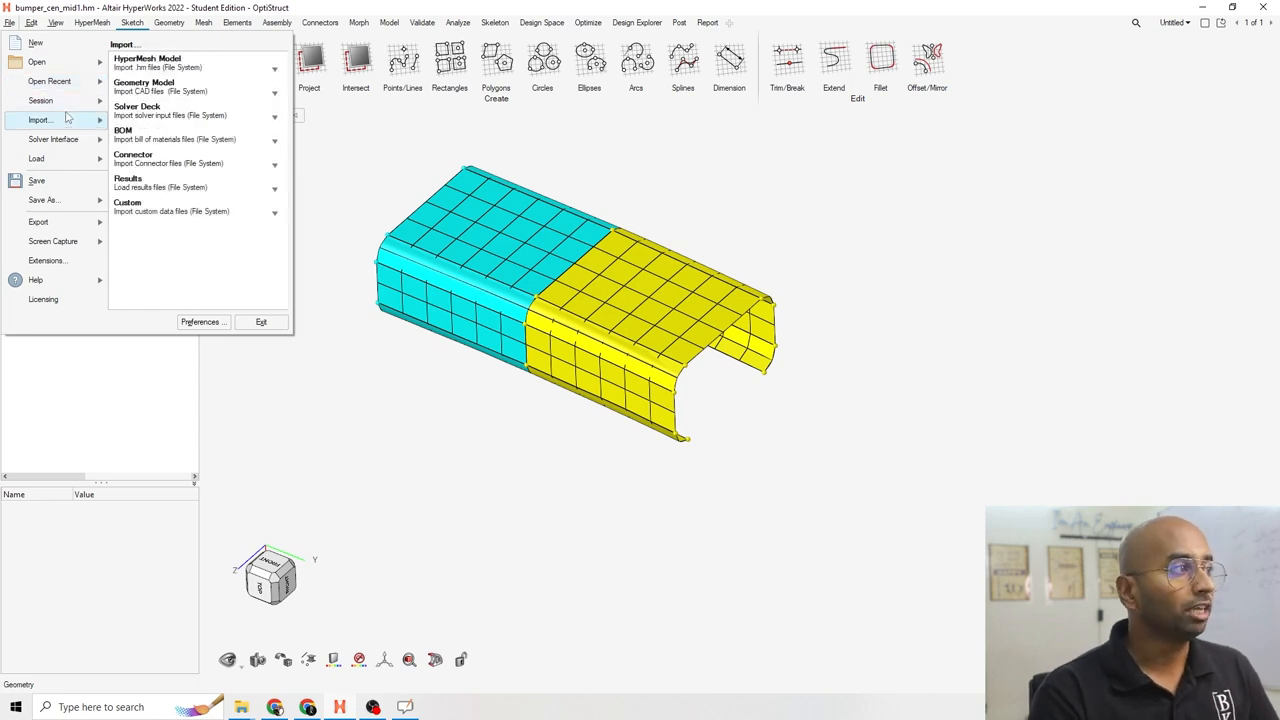
mouse_move(50, 128)
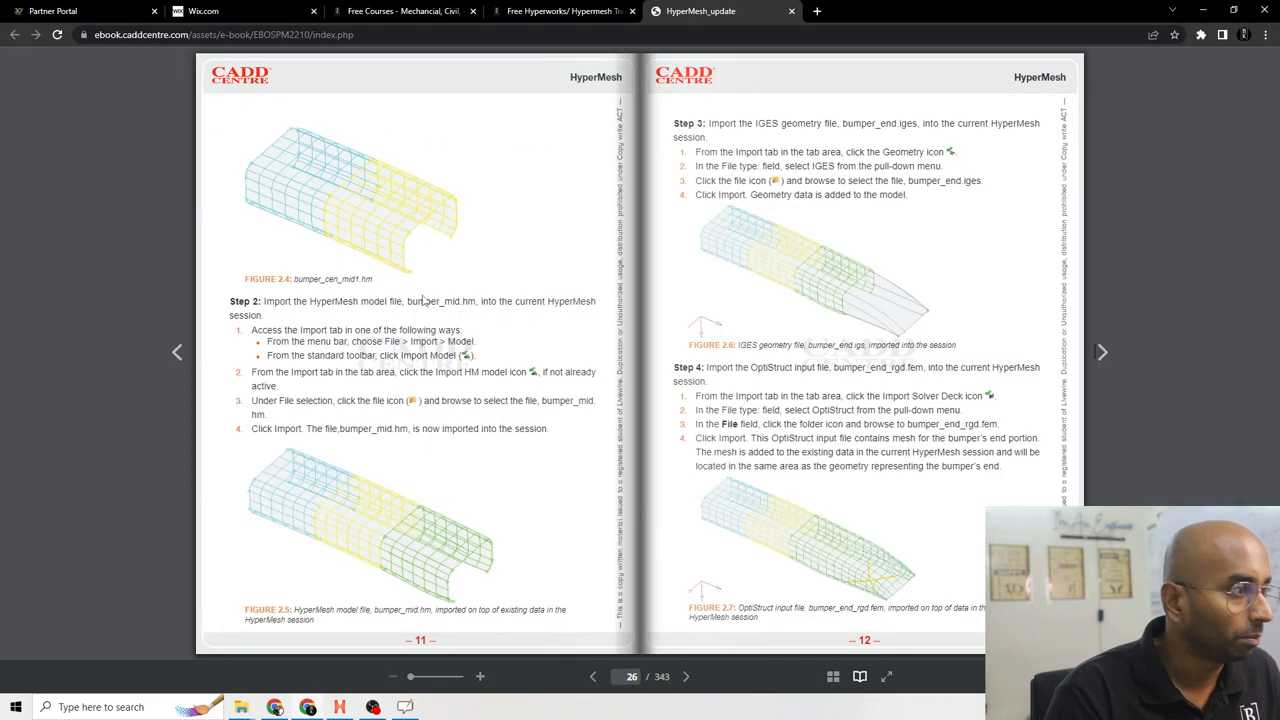
mouse_move(450, 320)
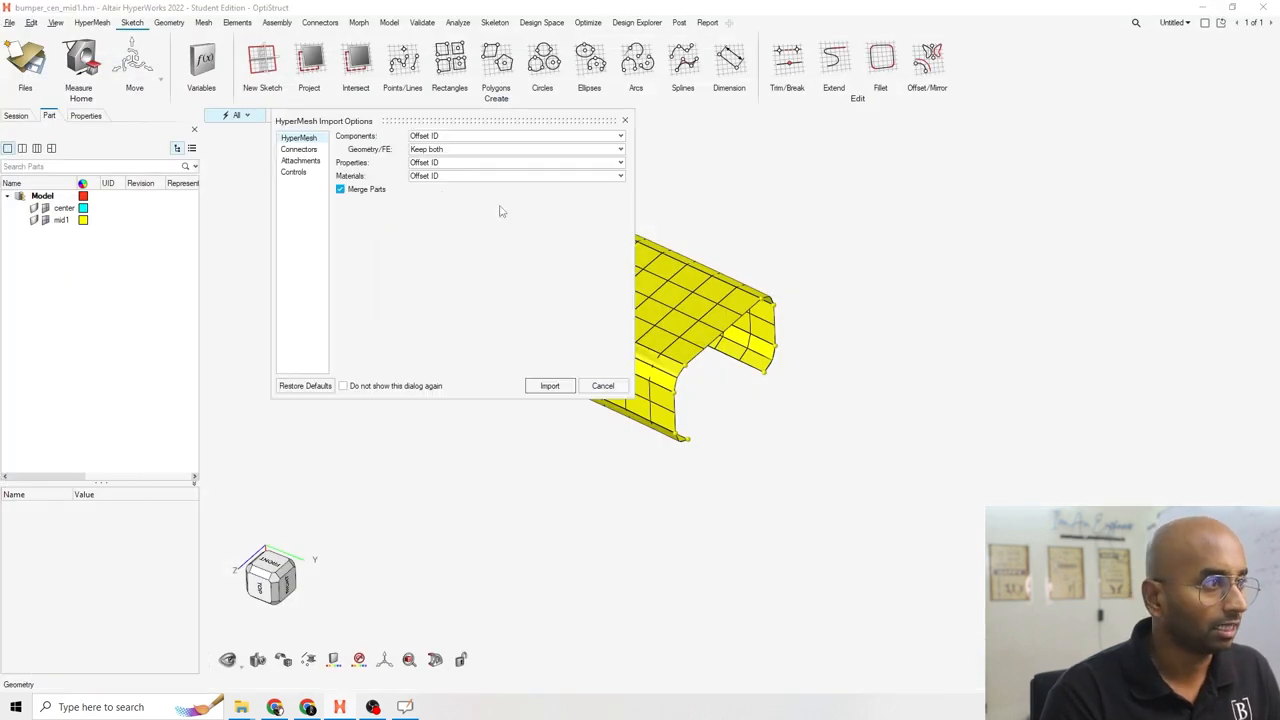
mouse_move(428, 188)
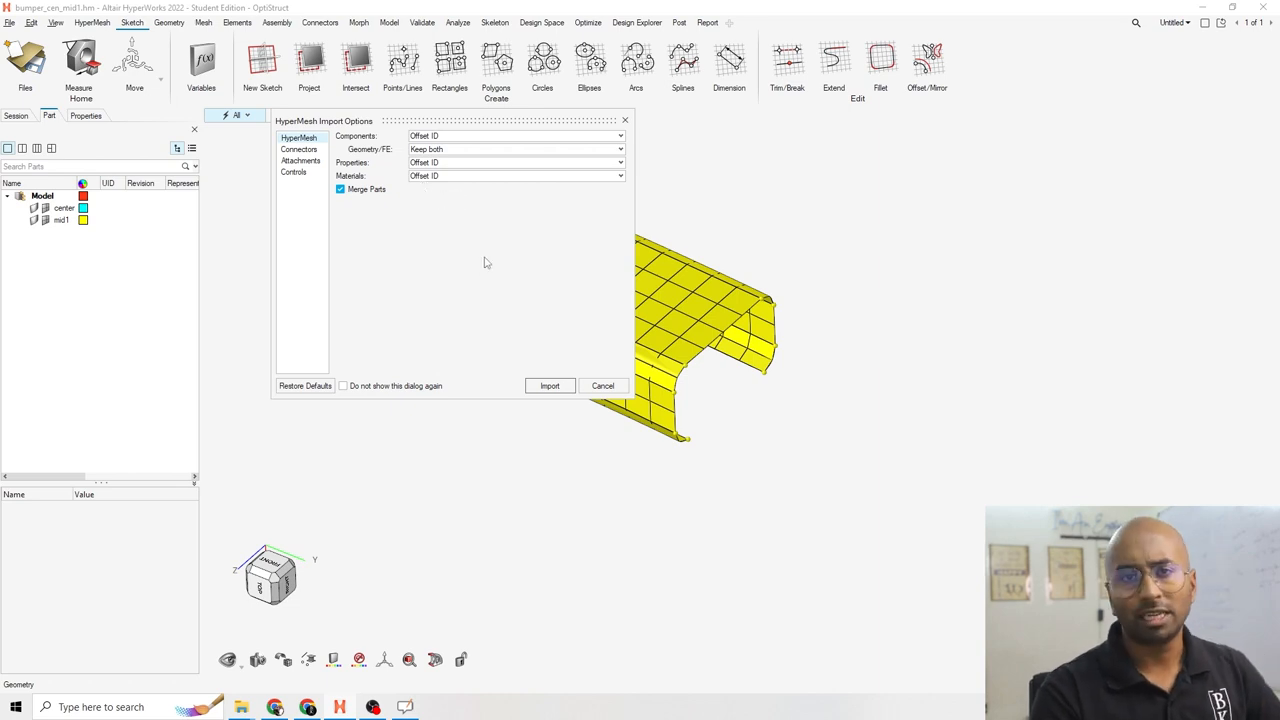
click(548, 384)
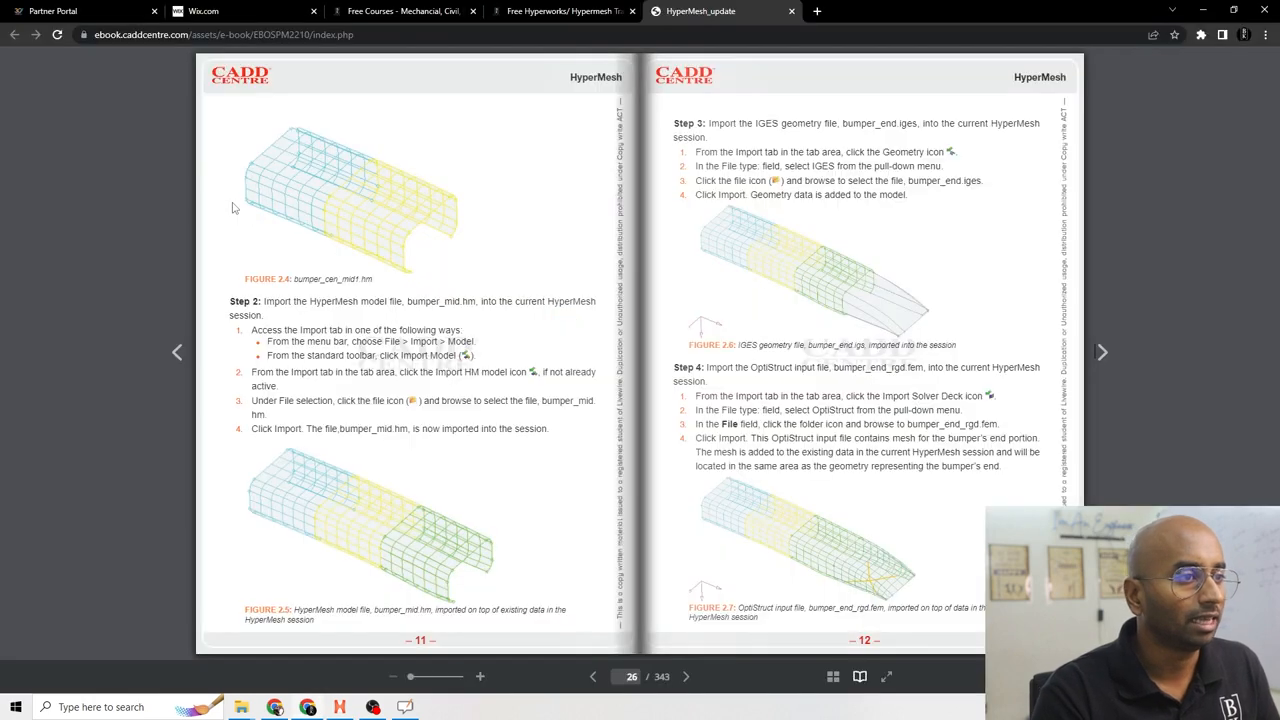
mouse_move(212, 324)
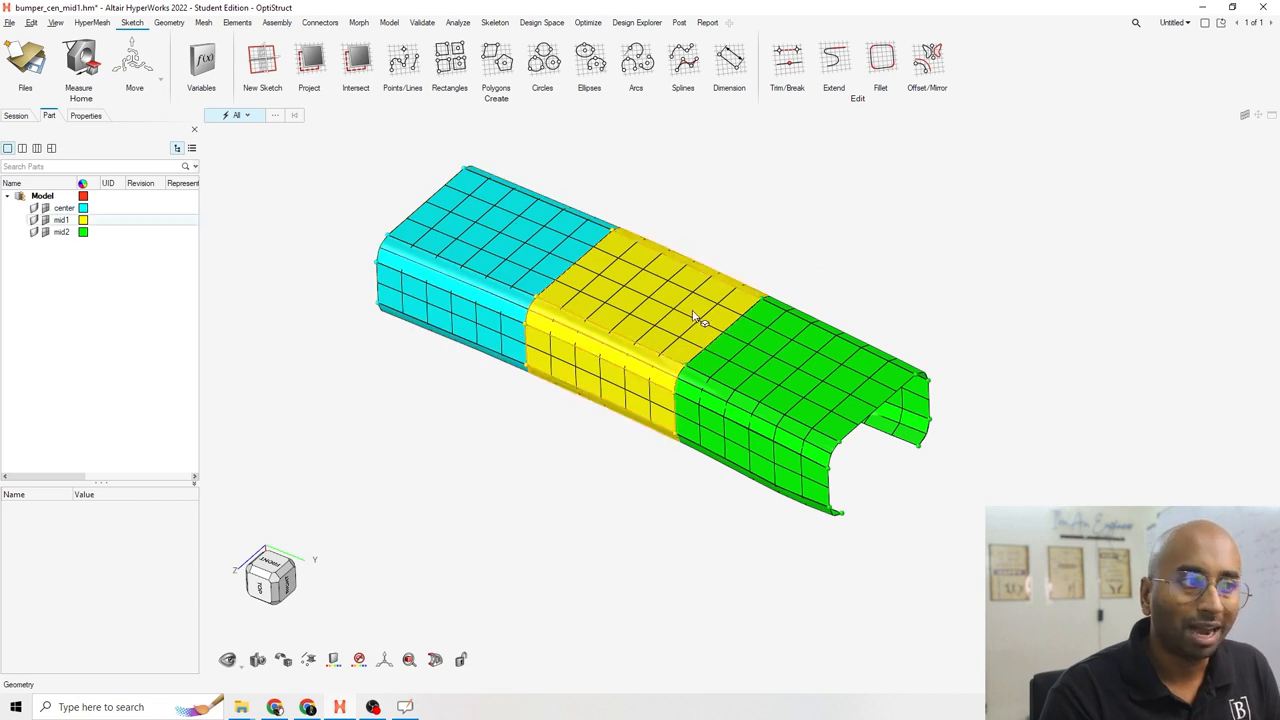
click(236, 114)
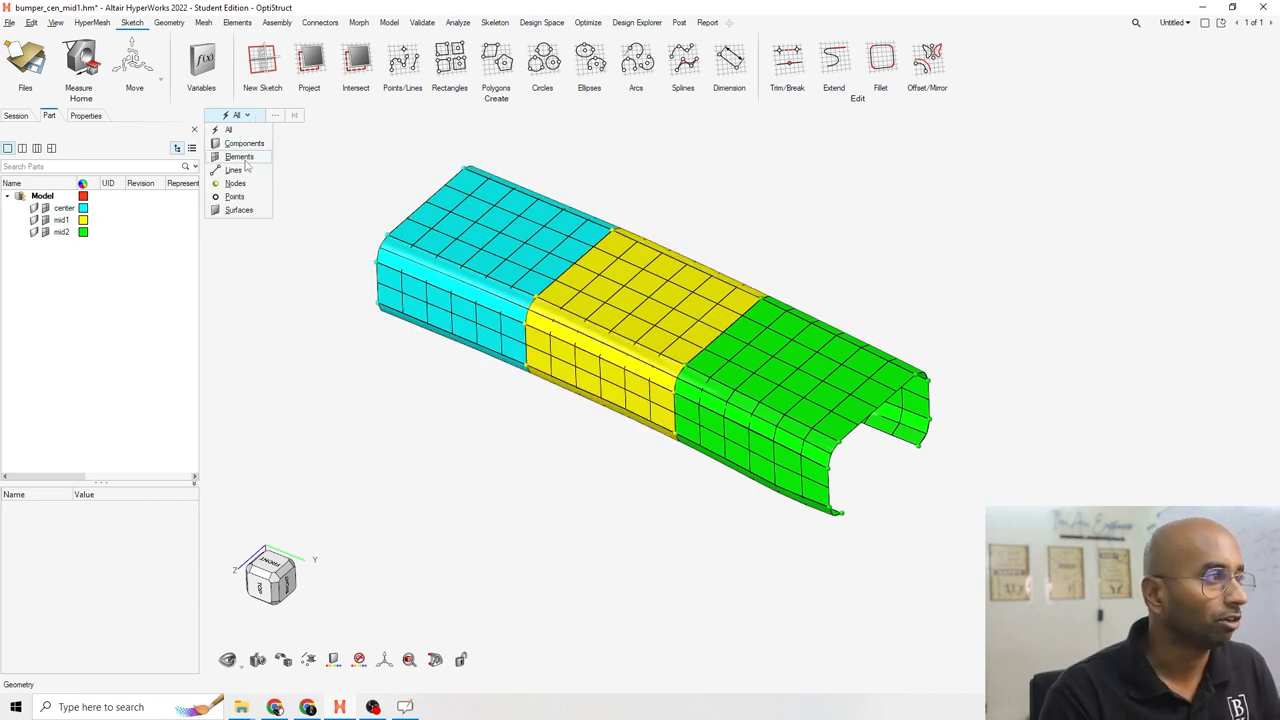
click(240, 156)
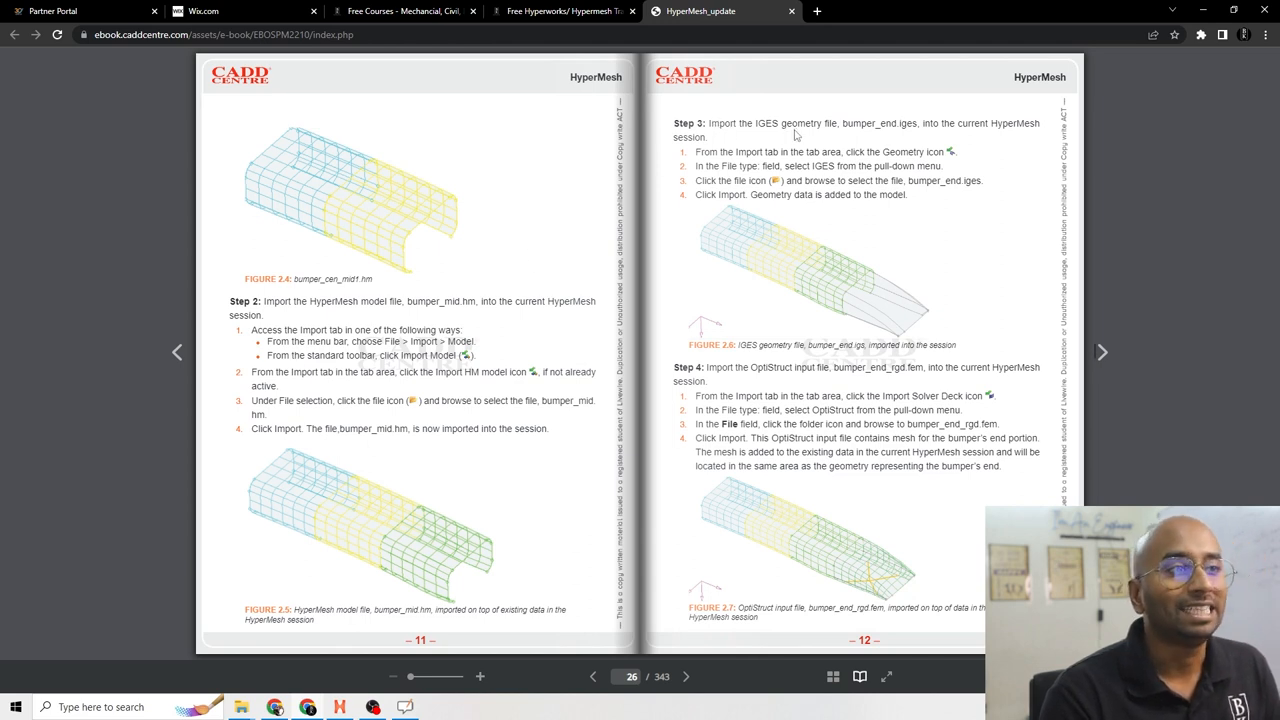
mouse_move(742, 96)
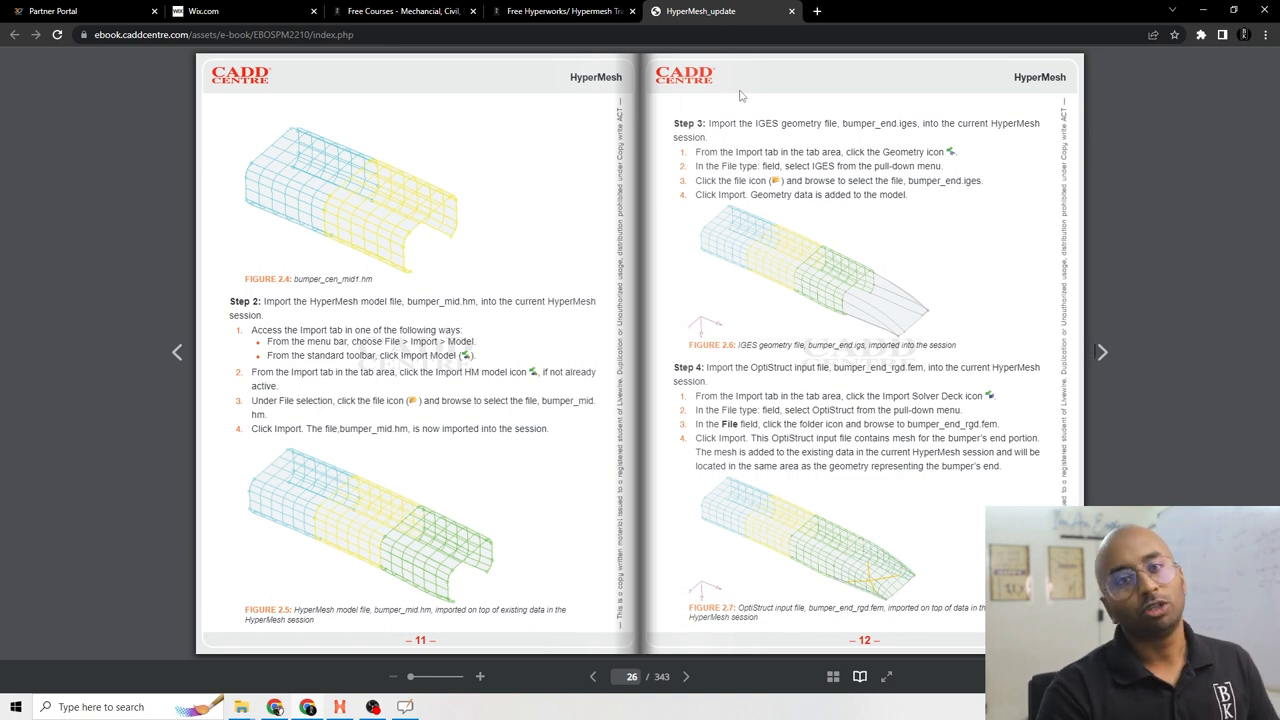
mouse_move(836, 136)
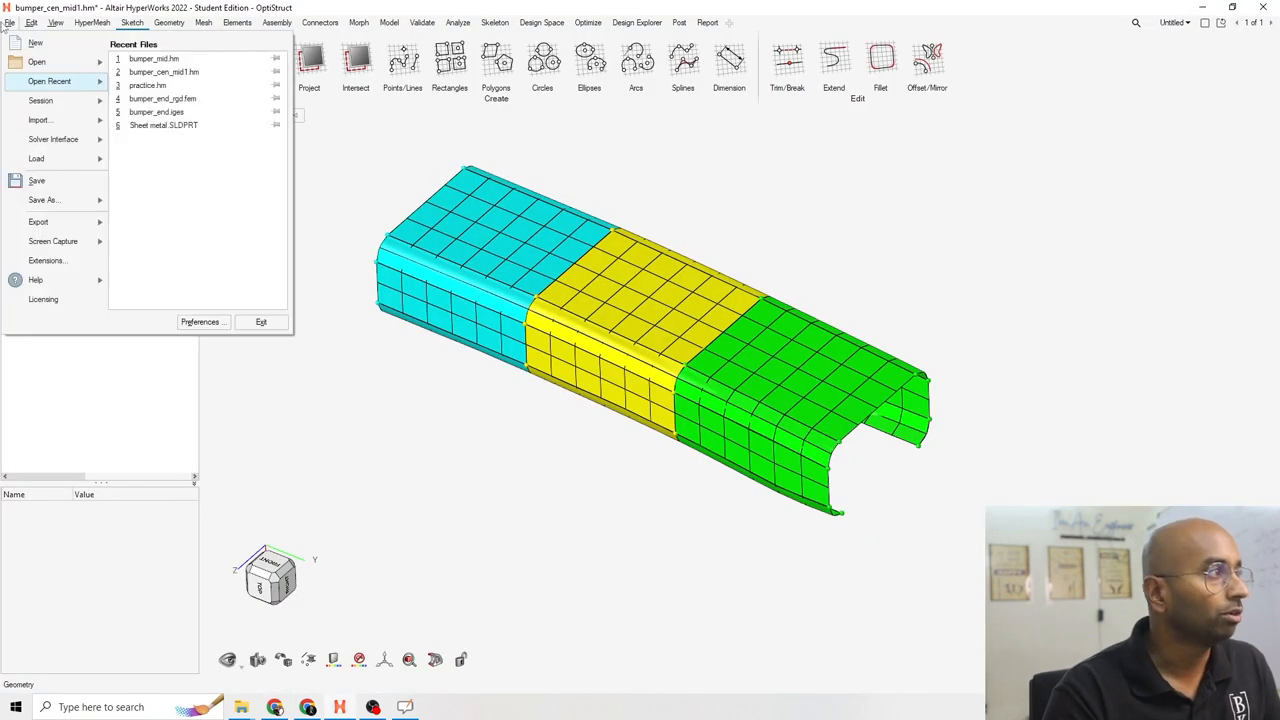
Step: Start a geometry model import browsing the Chapter2 exercise folder
click(40, 120)
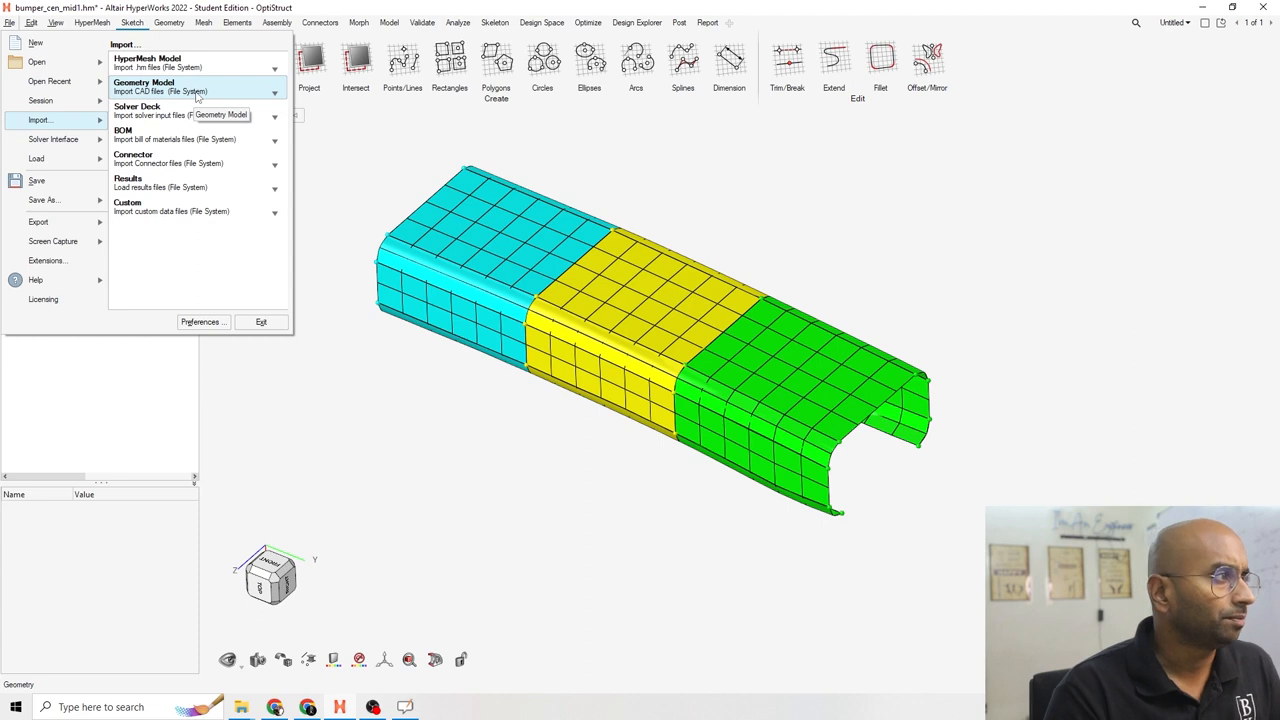
click(144, 82)
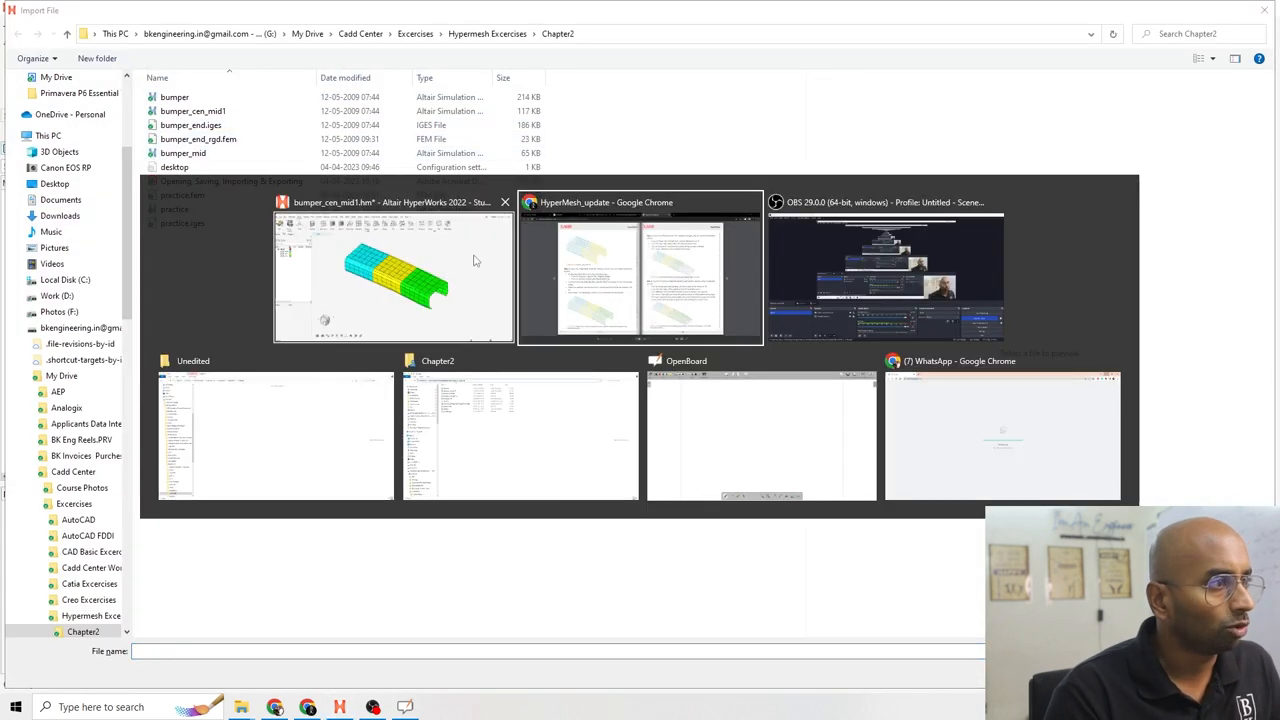
click(640, 270)
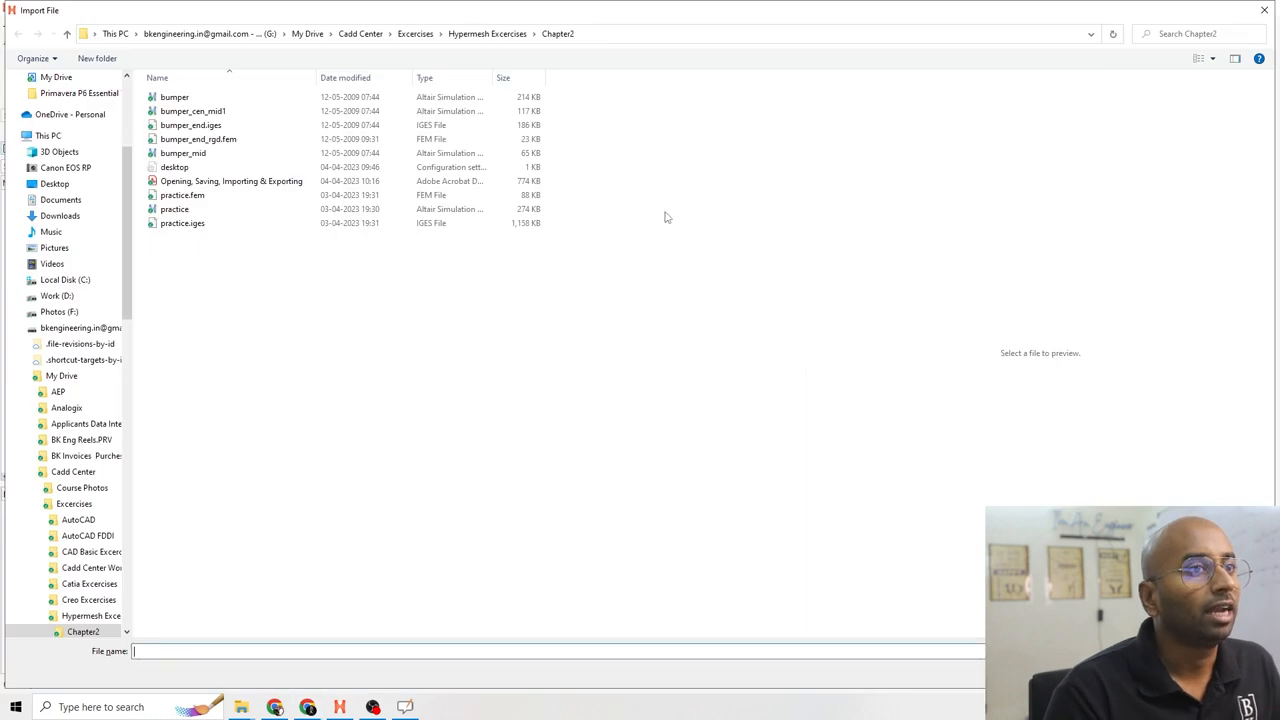
click(190, 124)
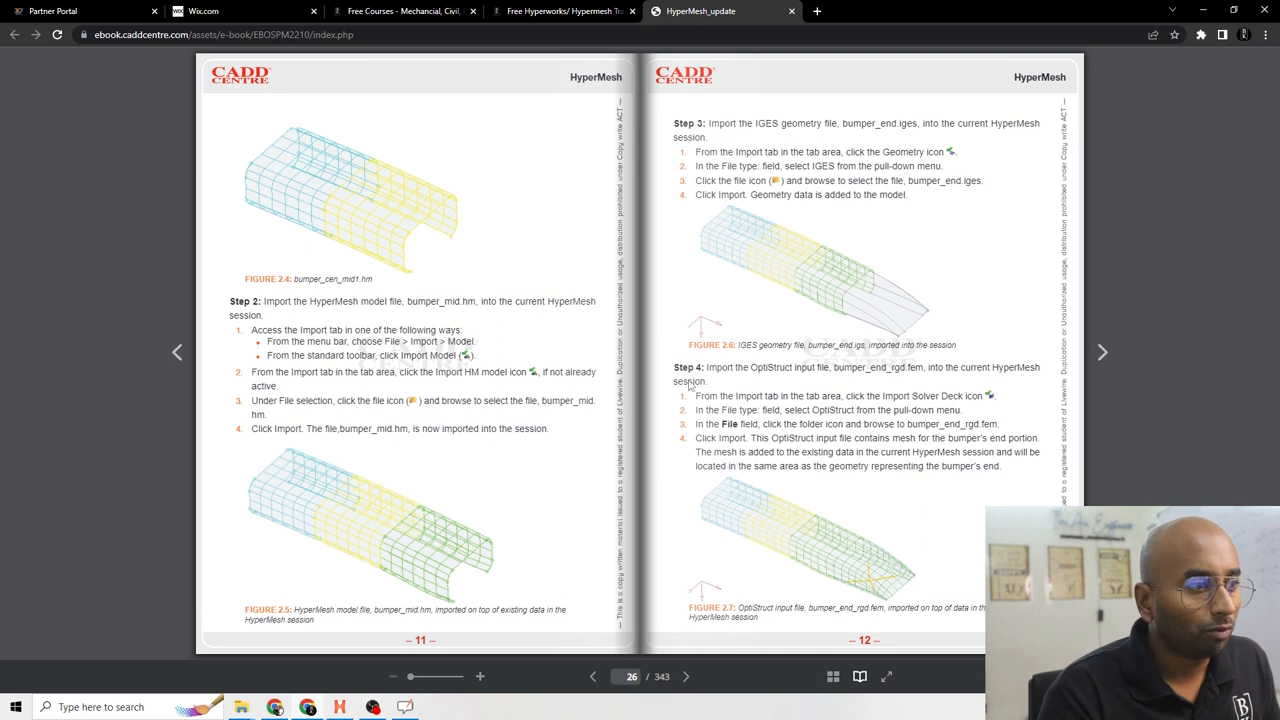
mouse_move(772, 380)
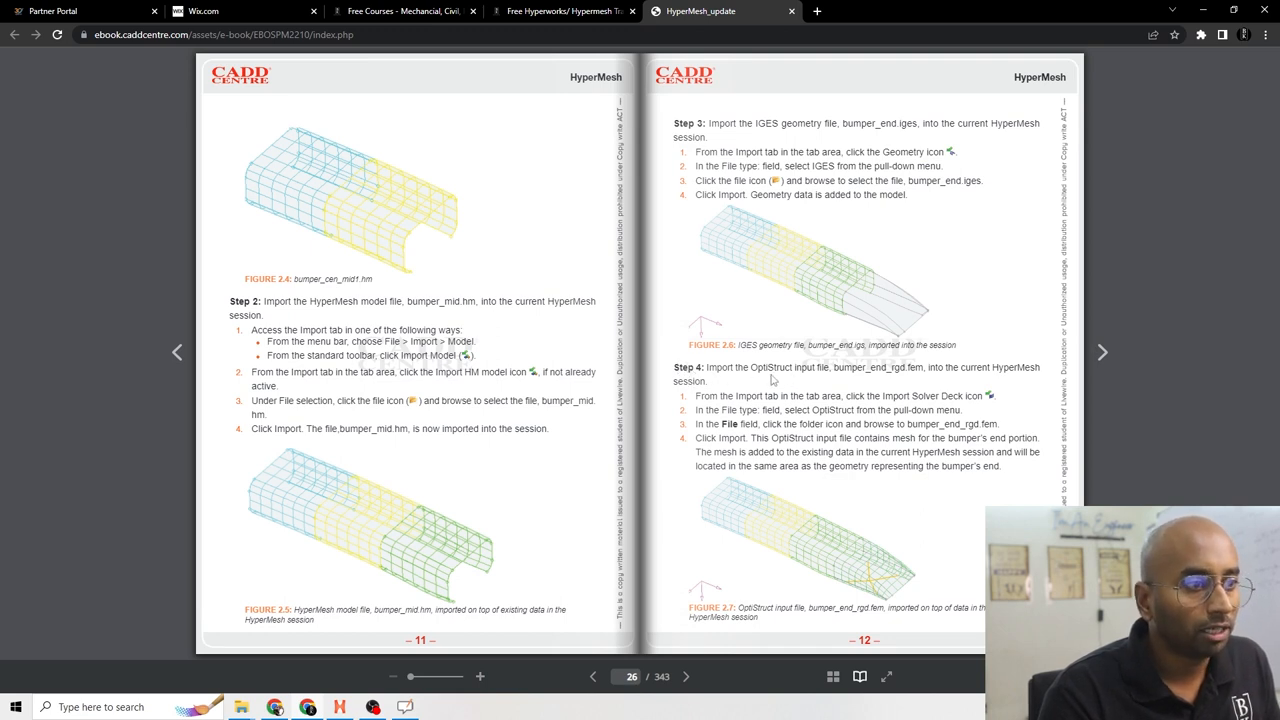
mouse_move(928, 358)
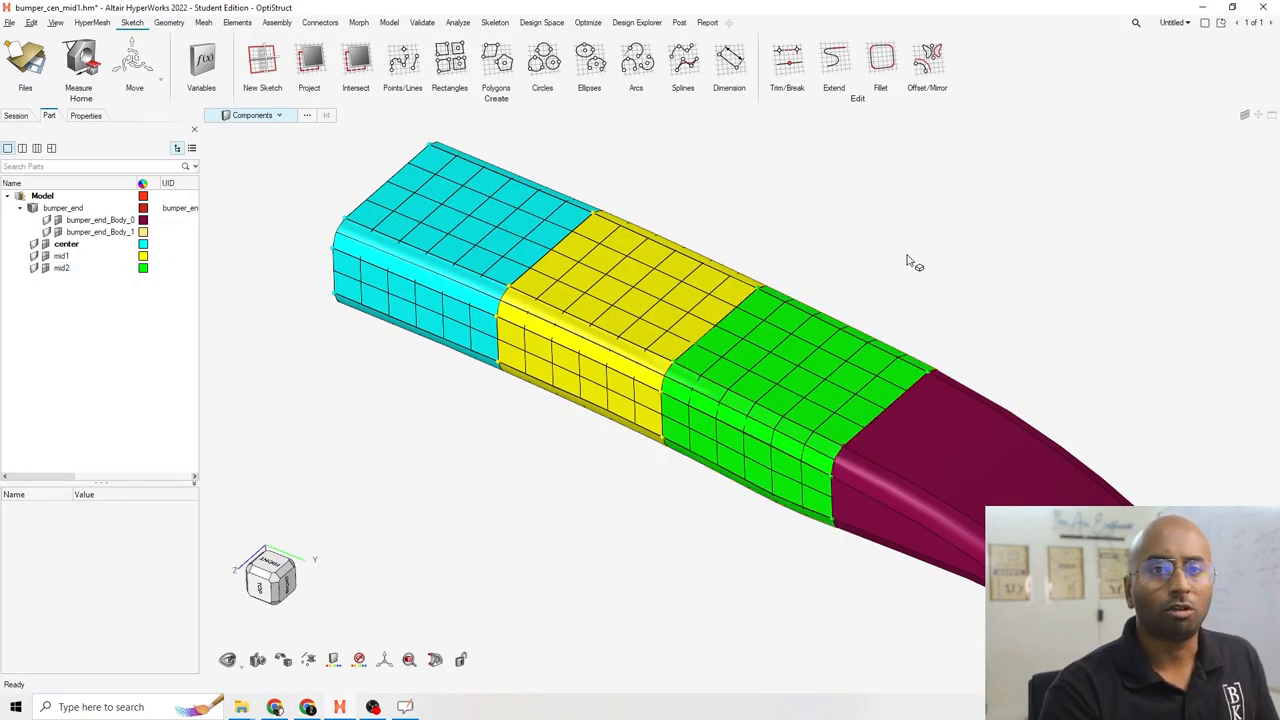
mouse_move(764, 210)
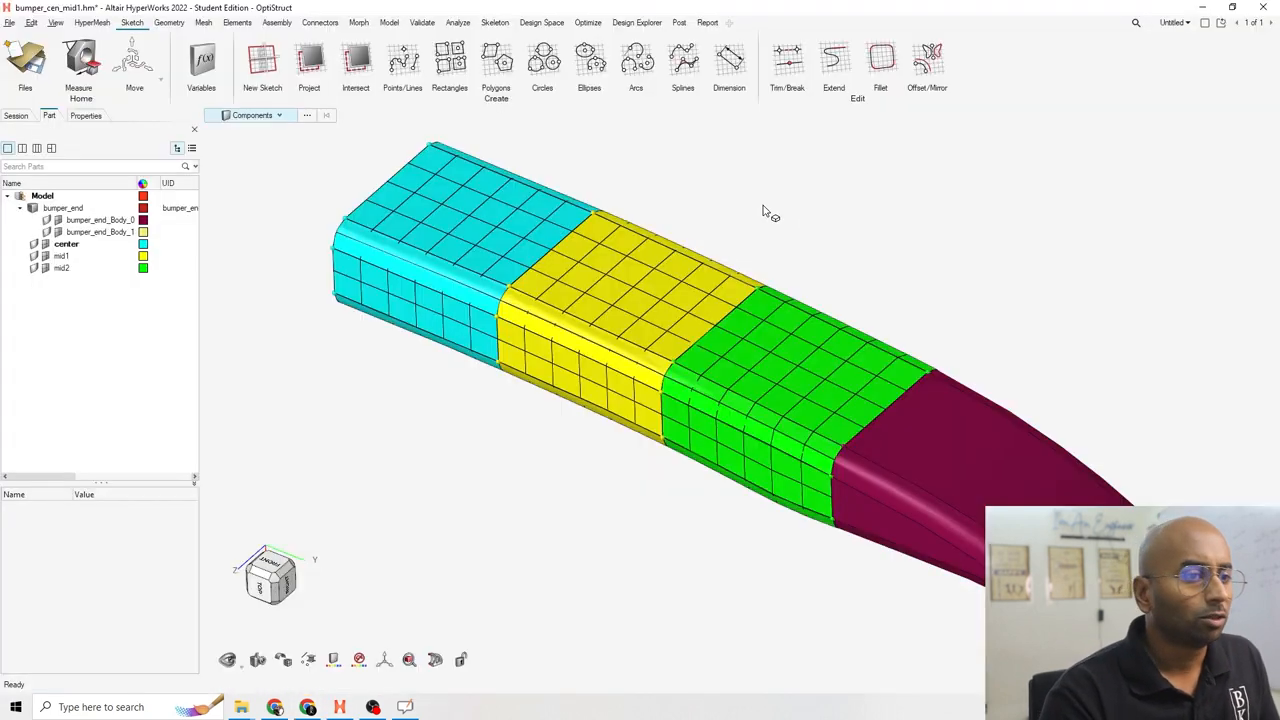
Step: Import the bumper_end_rgd.fem OptiStruct solver deck and dismiss the import messages
click(8, 22)
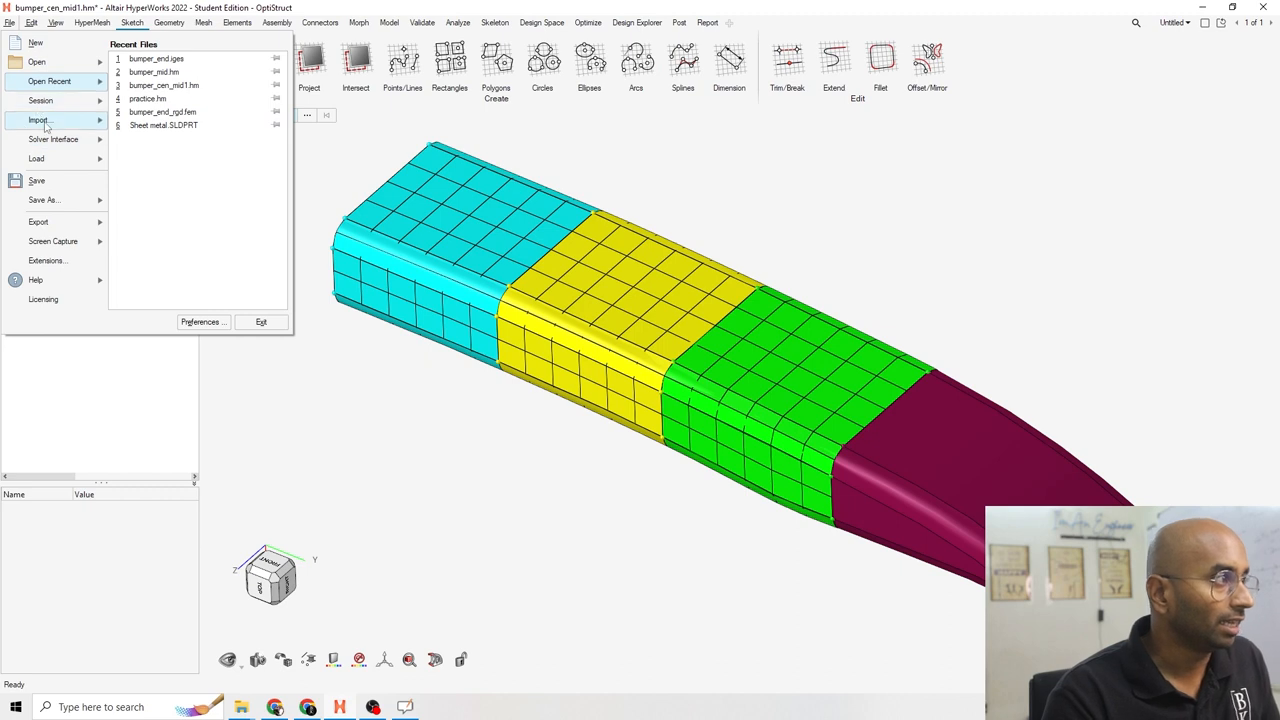
click(40, 120)
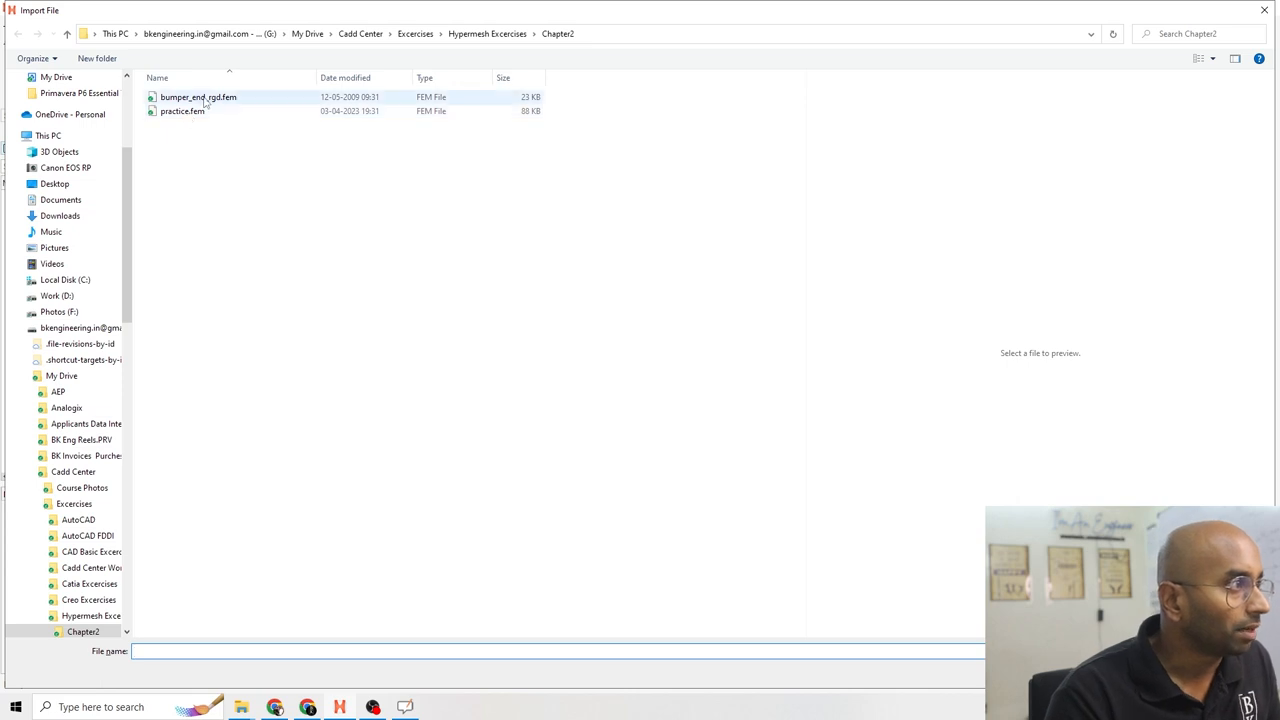
click(198, 96)
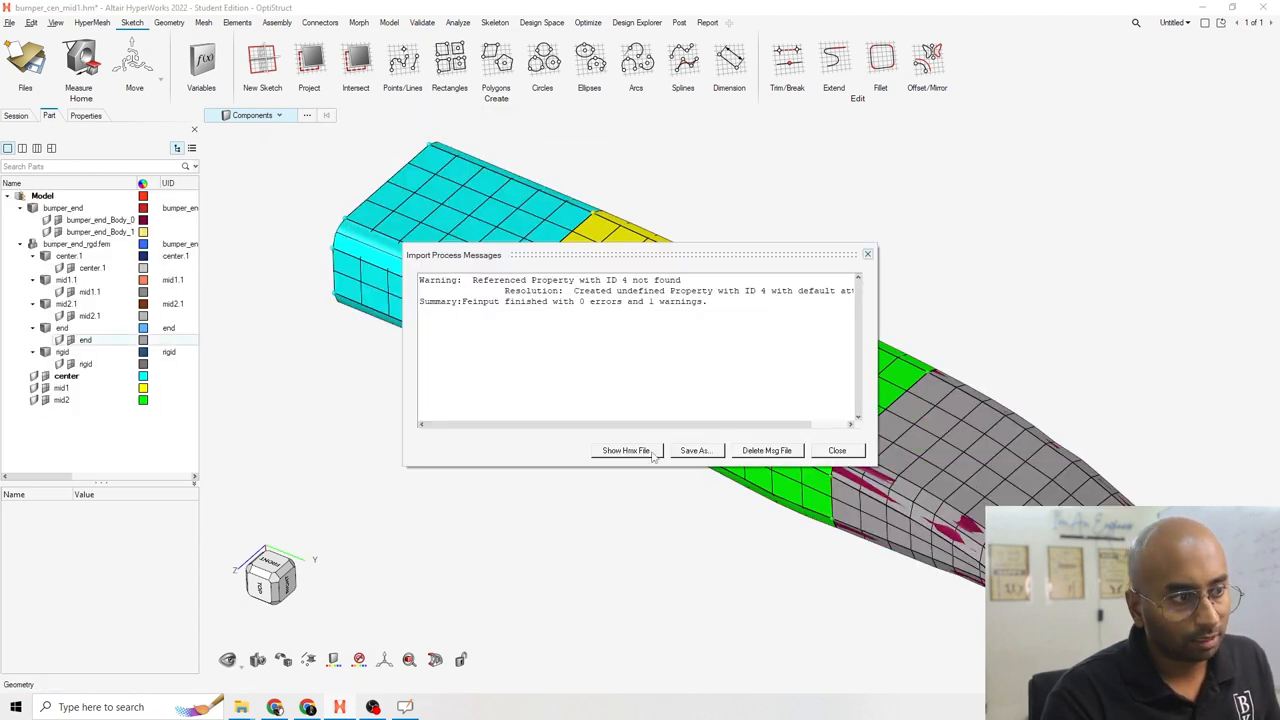
click(836, 450)
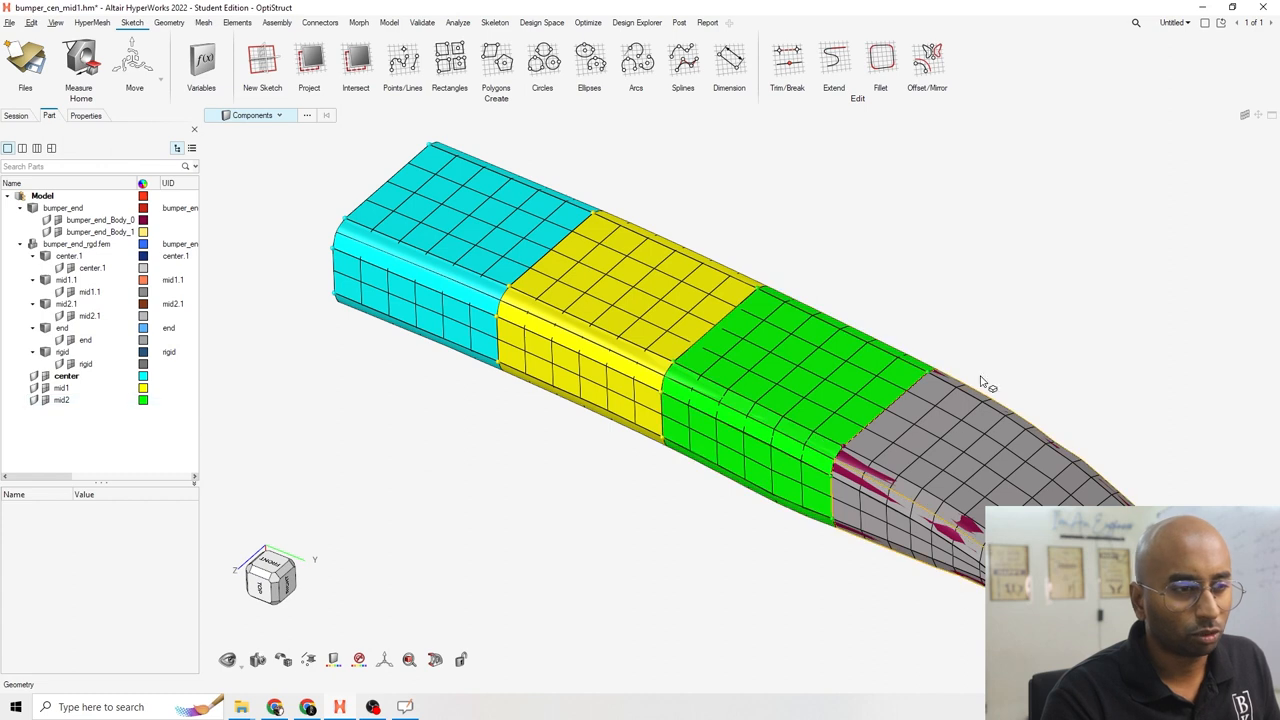
mouse_move(1008, 364)
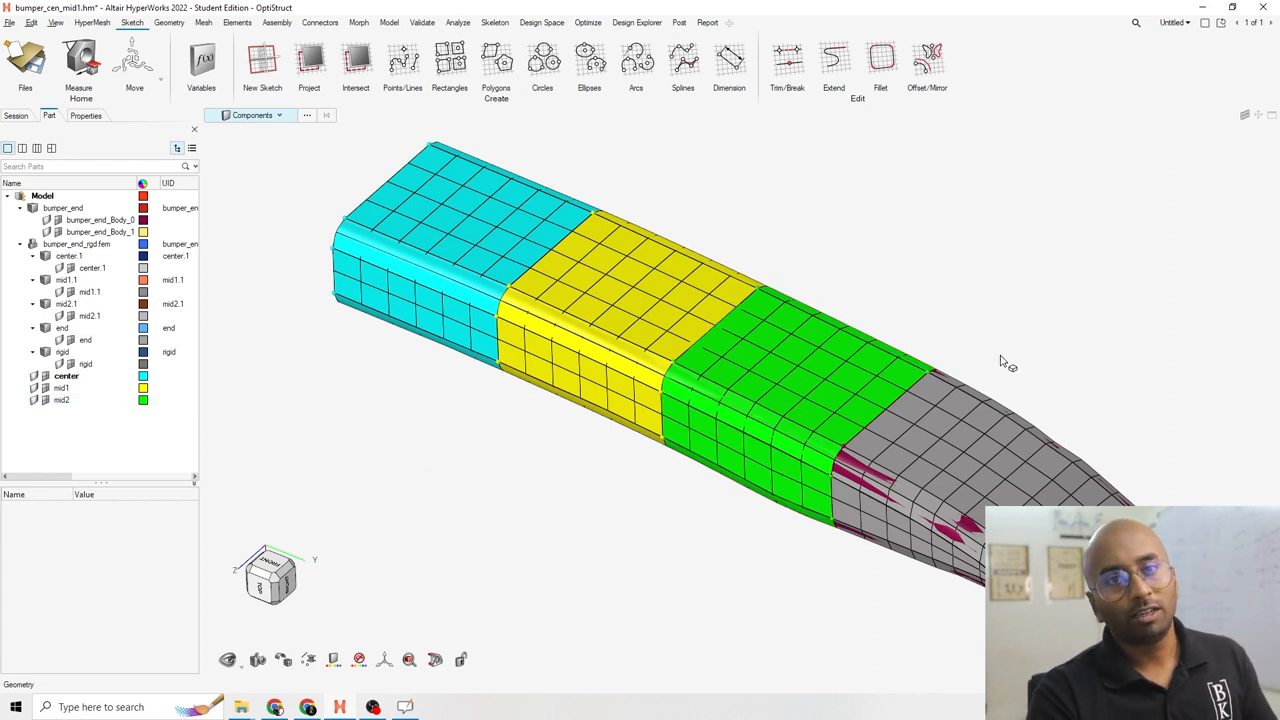
mouse_move(1018, 384)
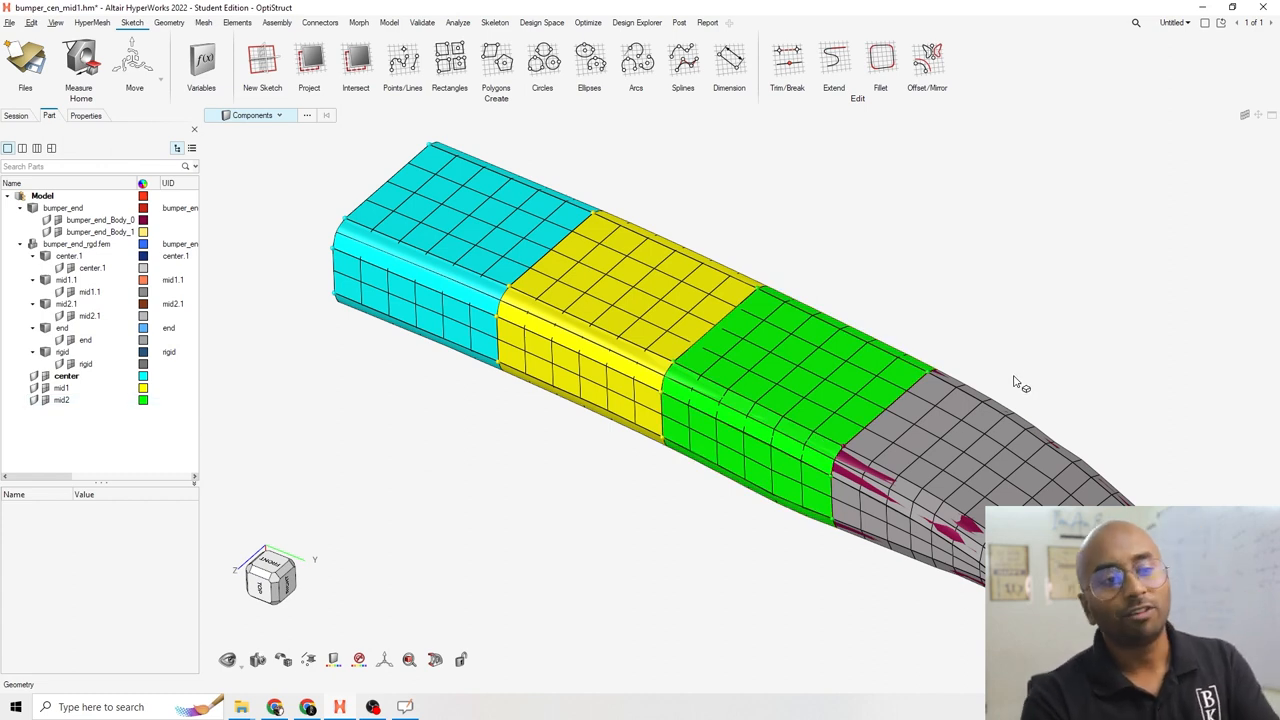
mouse_move(944, 448)
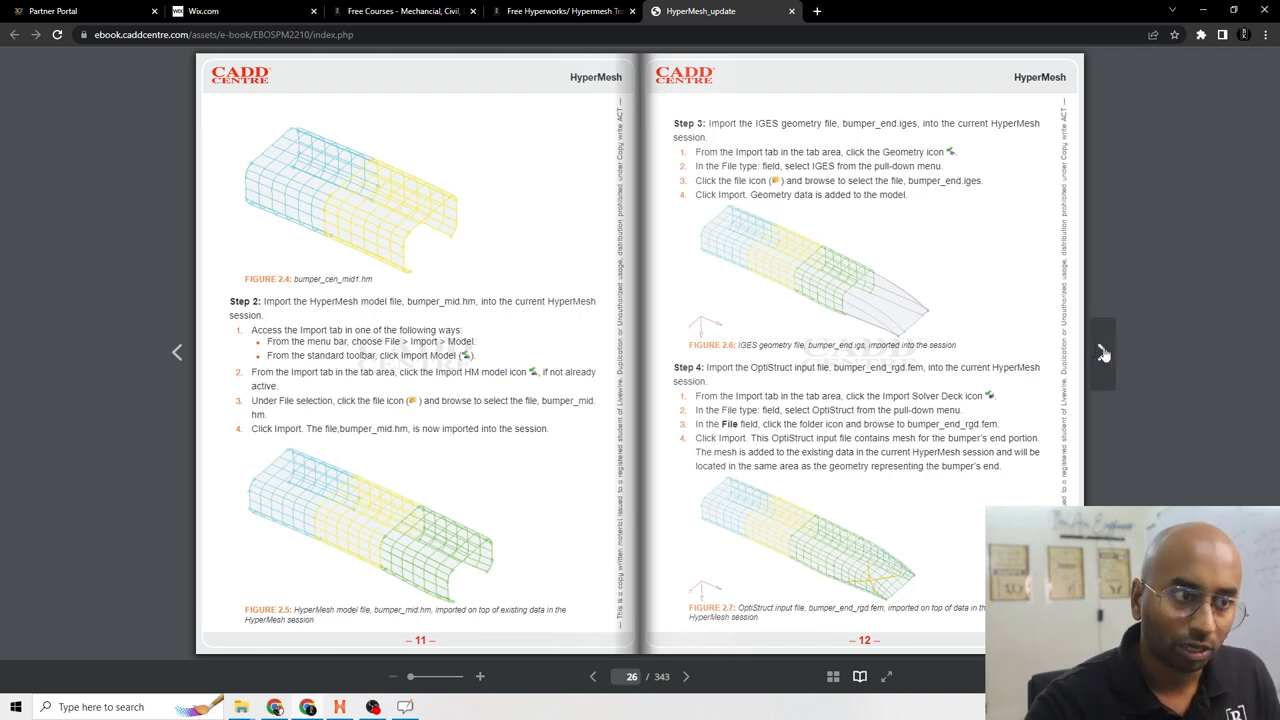
Step: Turn to the next ebook pages on the OptiStruct import step
click(1102, 352)
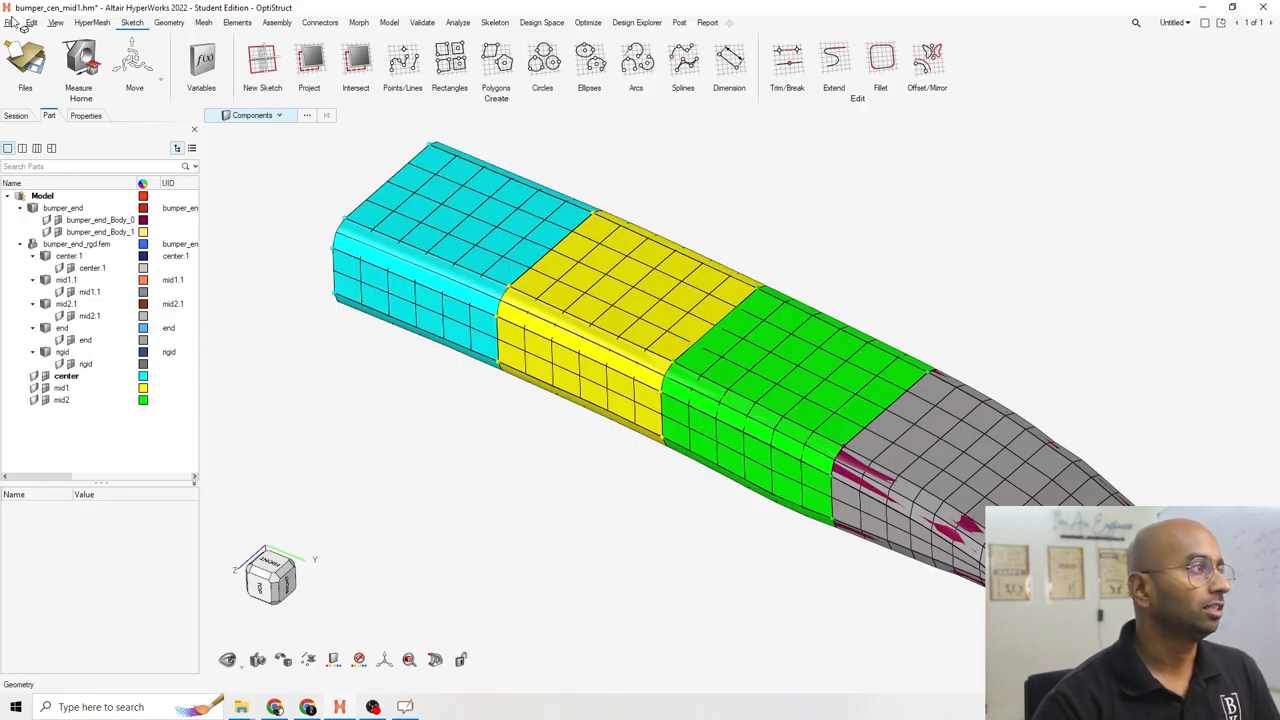
Step: Save the four-section bumper model as practice.hm, replacing the existing file
click(8, 22)
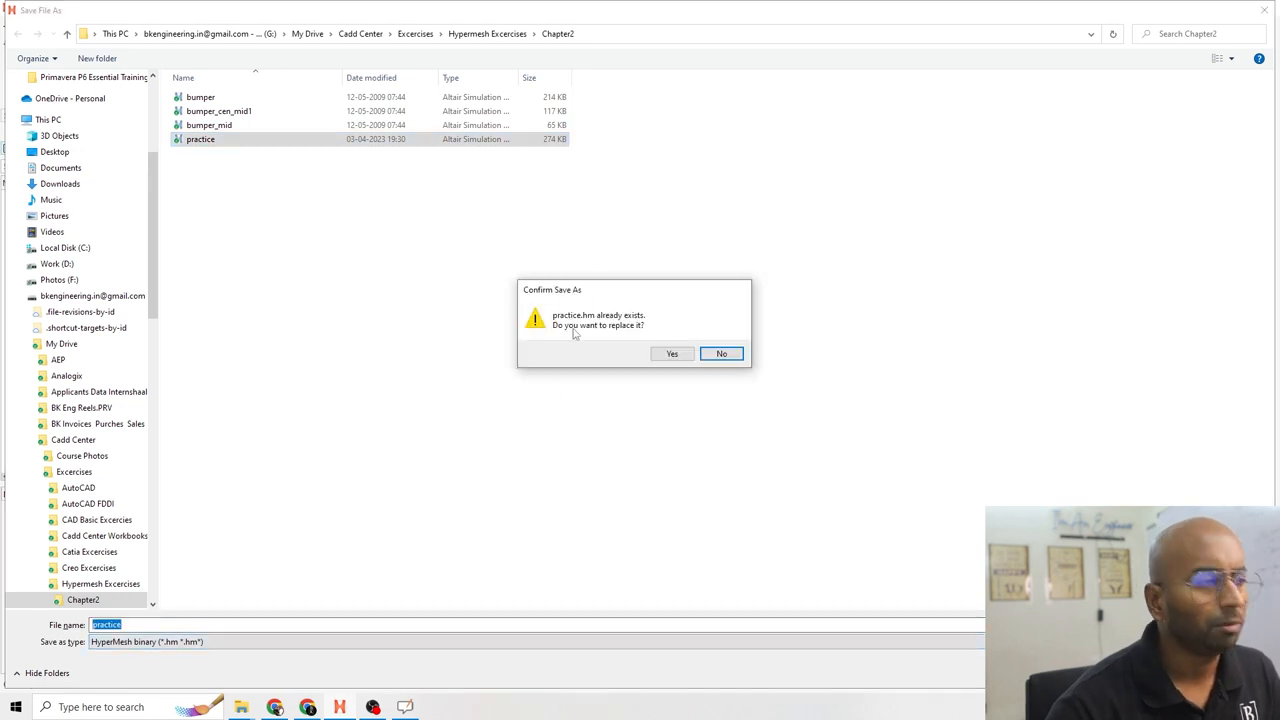
click(672, 352)
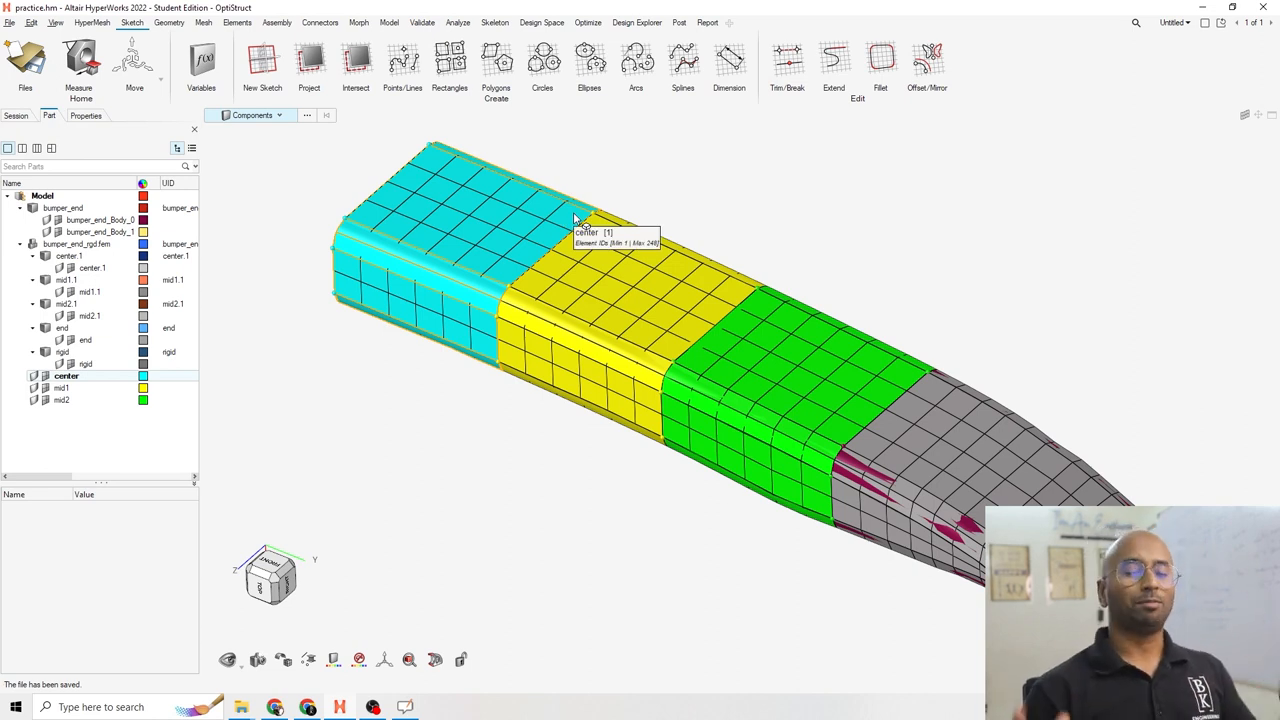
Step: Bring the Chrome ebook window forward on the saving and exporting pages 13–14
key(alt+tab)
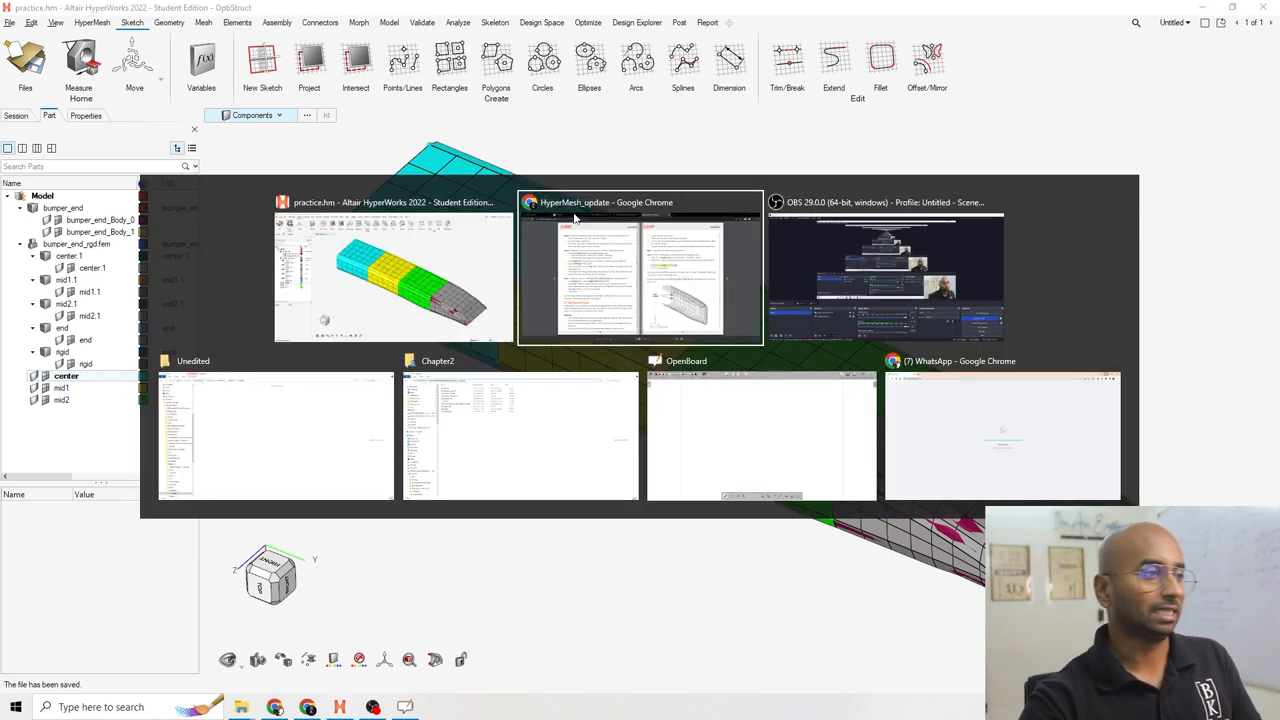
click(640, 264)
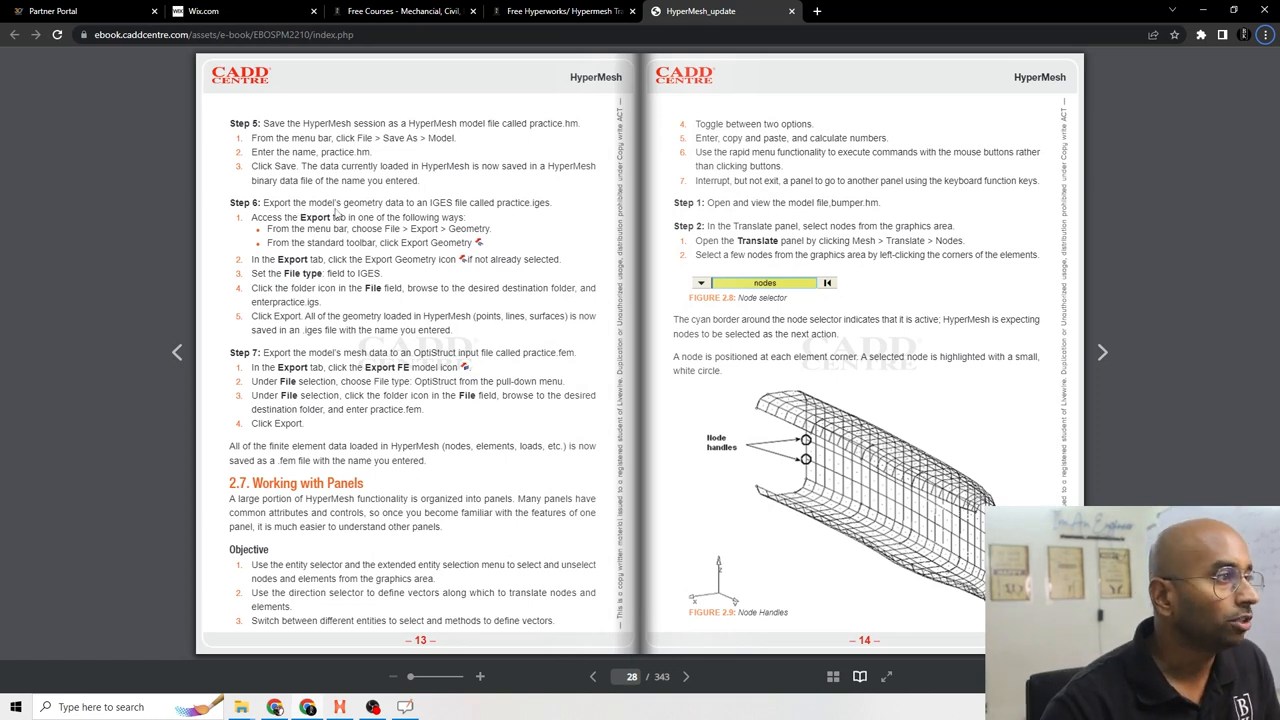
mouse_move(488, 212)
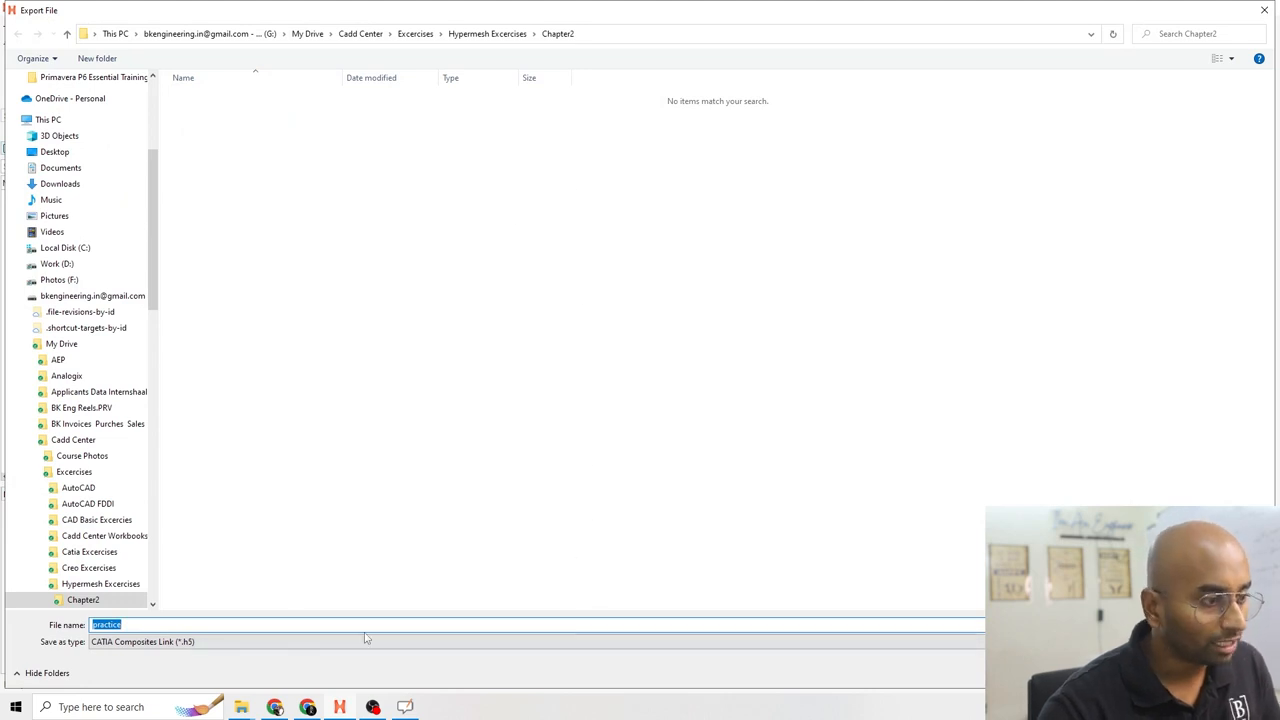
Step: Export the geometry as an IGES file named practice in Chapter2
click(536, 640)
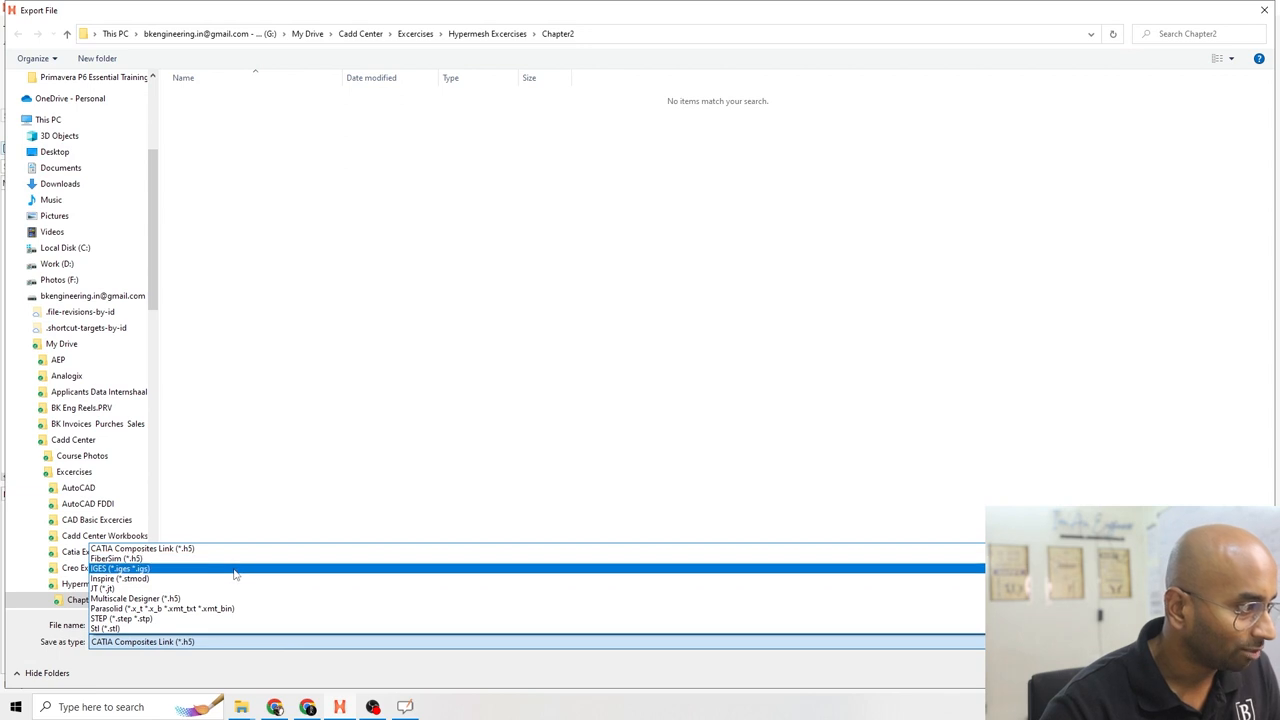
click(120, 568)
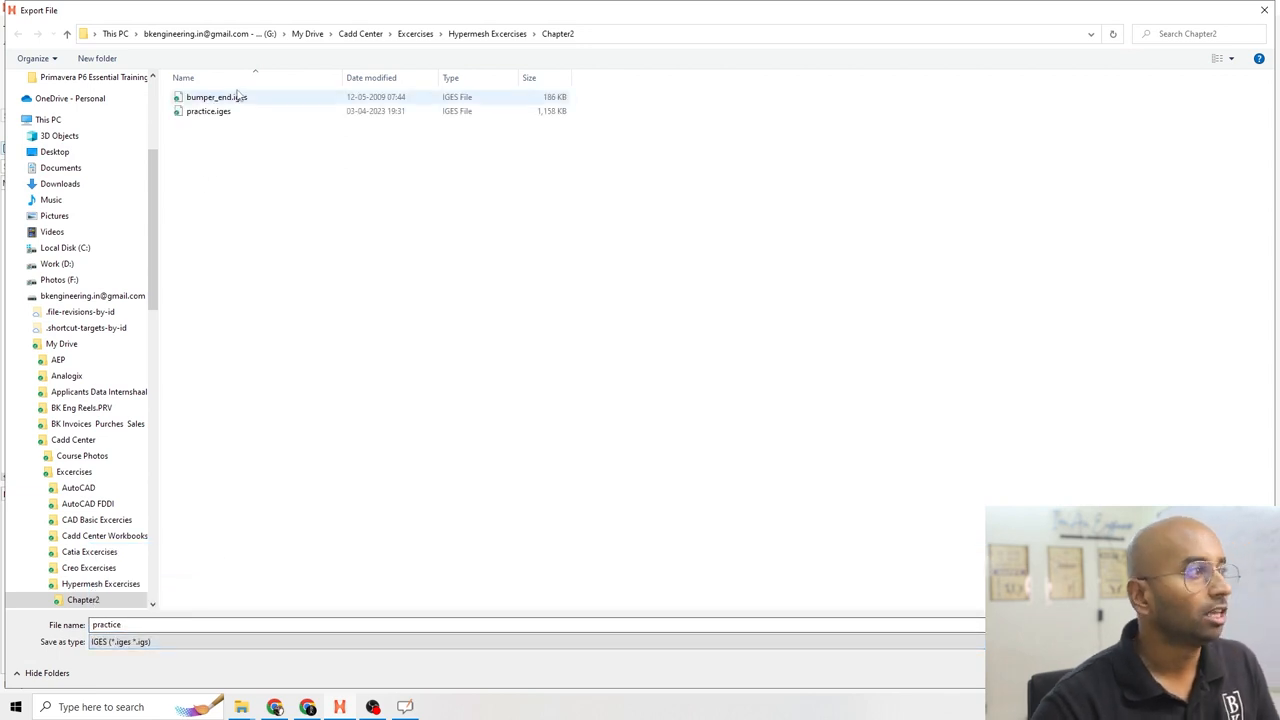
click(208, 112)
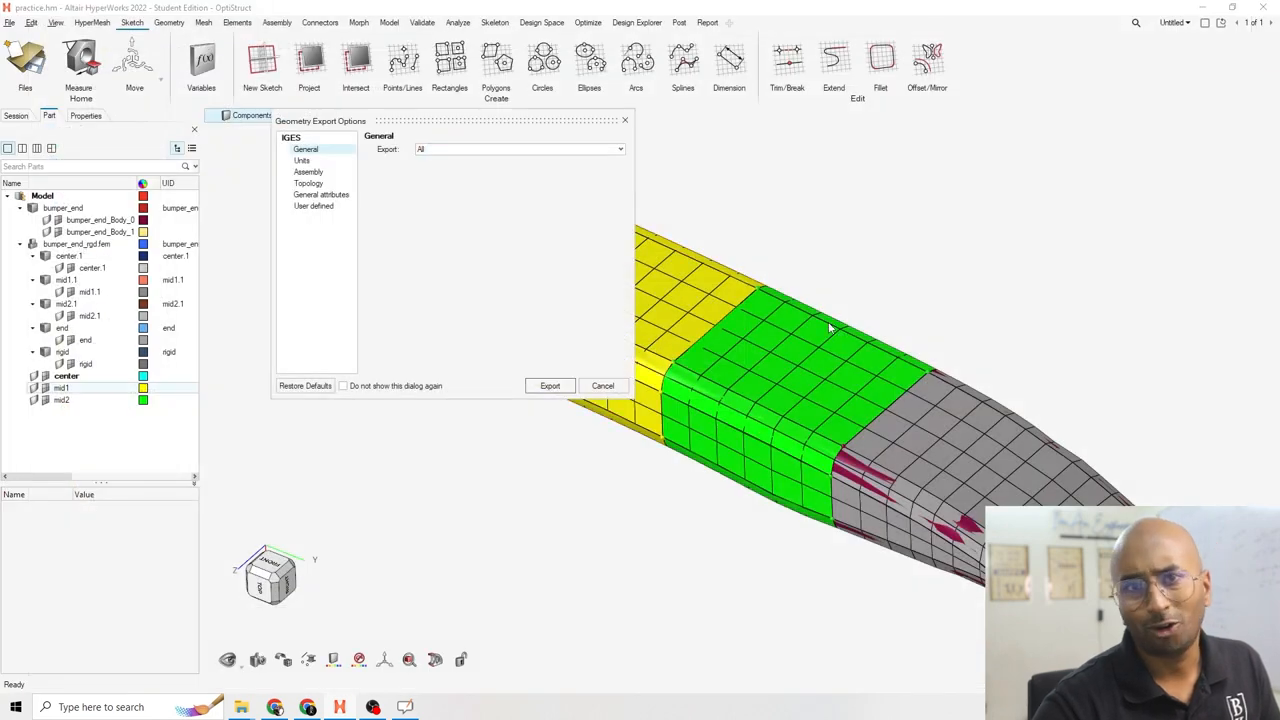
mouse_move(590, 374)
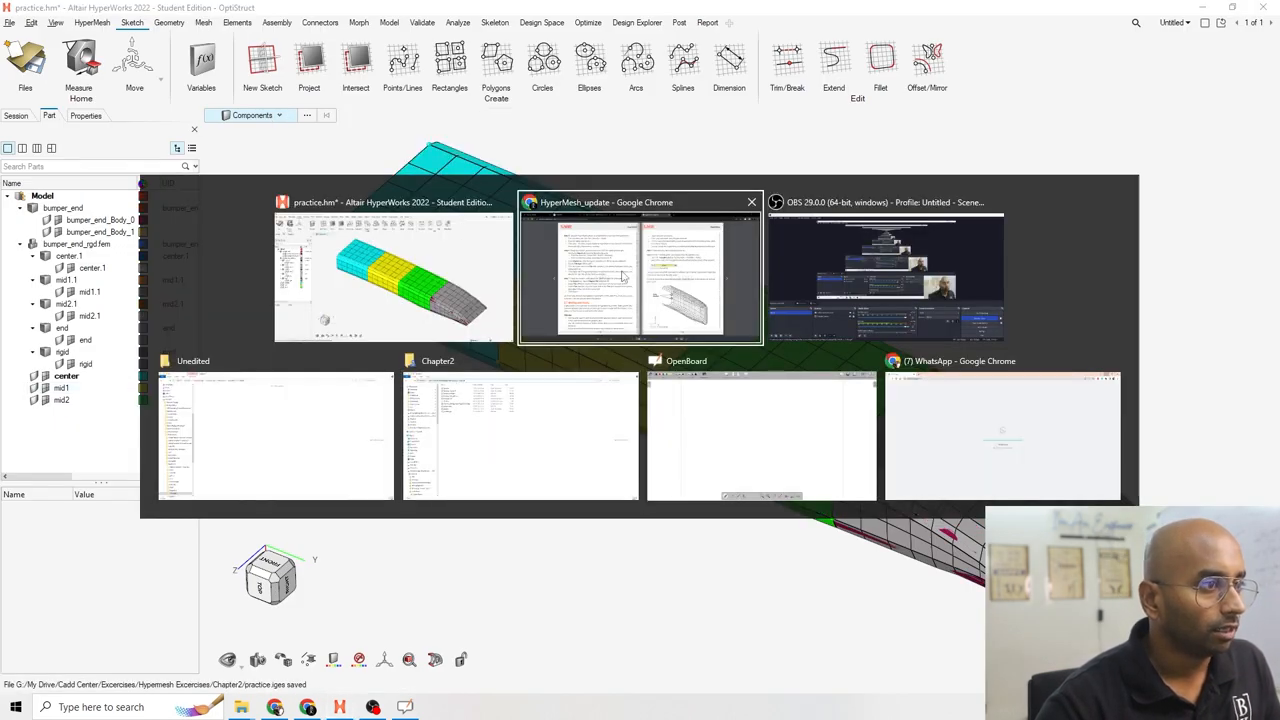
click(640, 264)
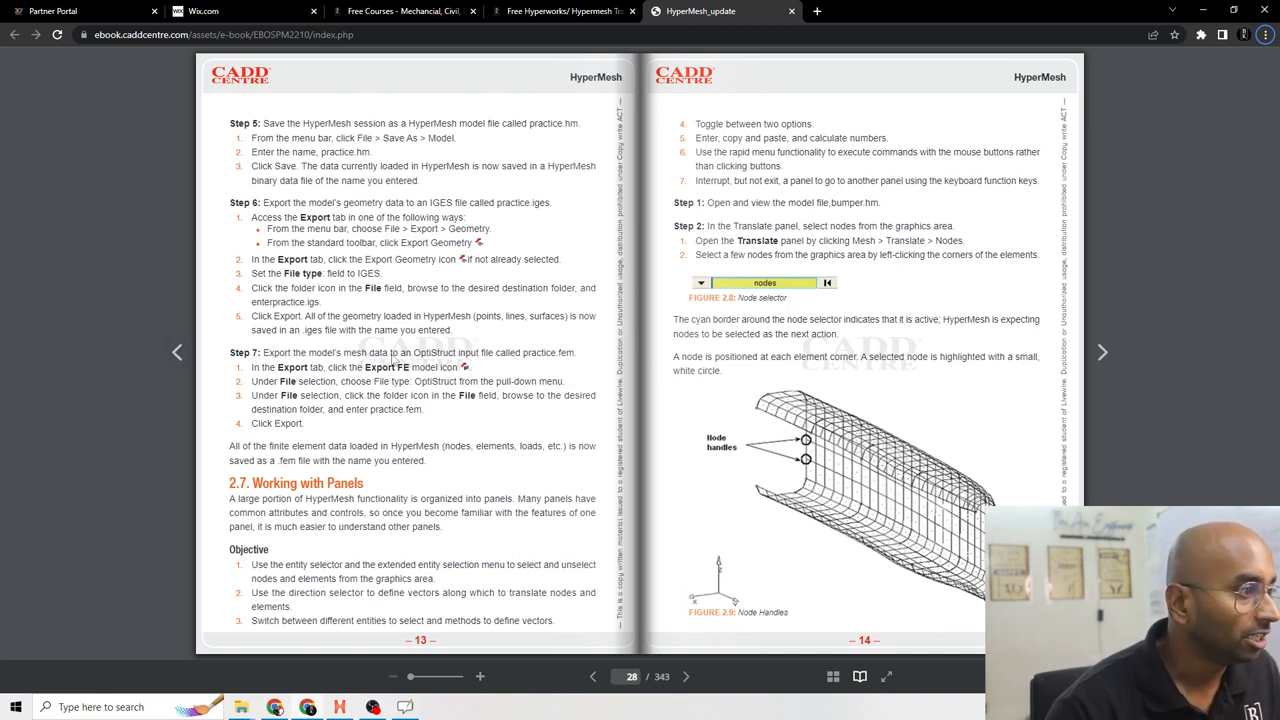
mouse_move(564, 364)
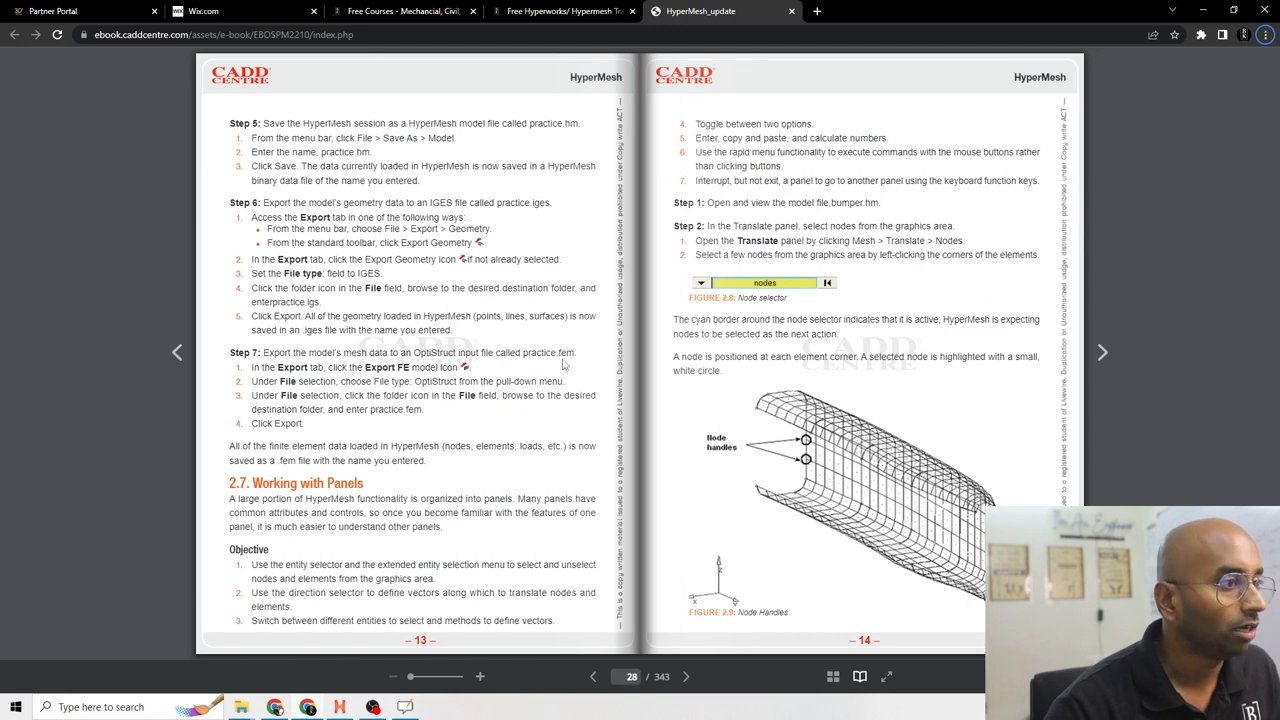
mouse_move(336, 378)
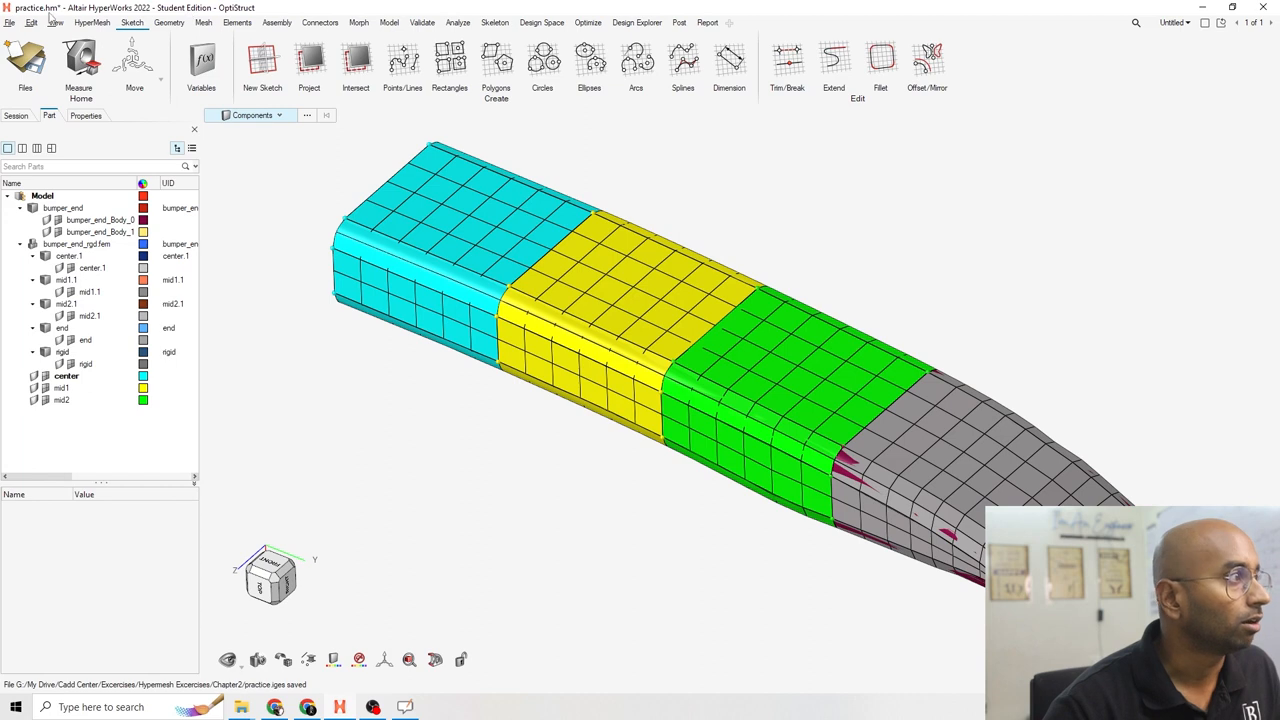
Step: Export the FE model as OptiStruct file practice.fem, confirming the overwrite
click(8, 22)
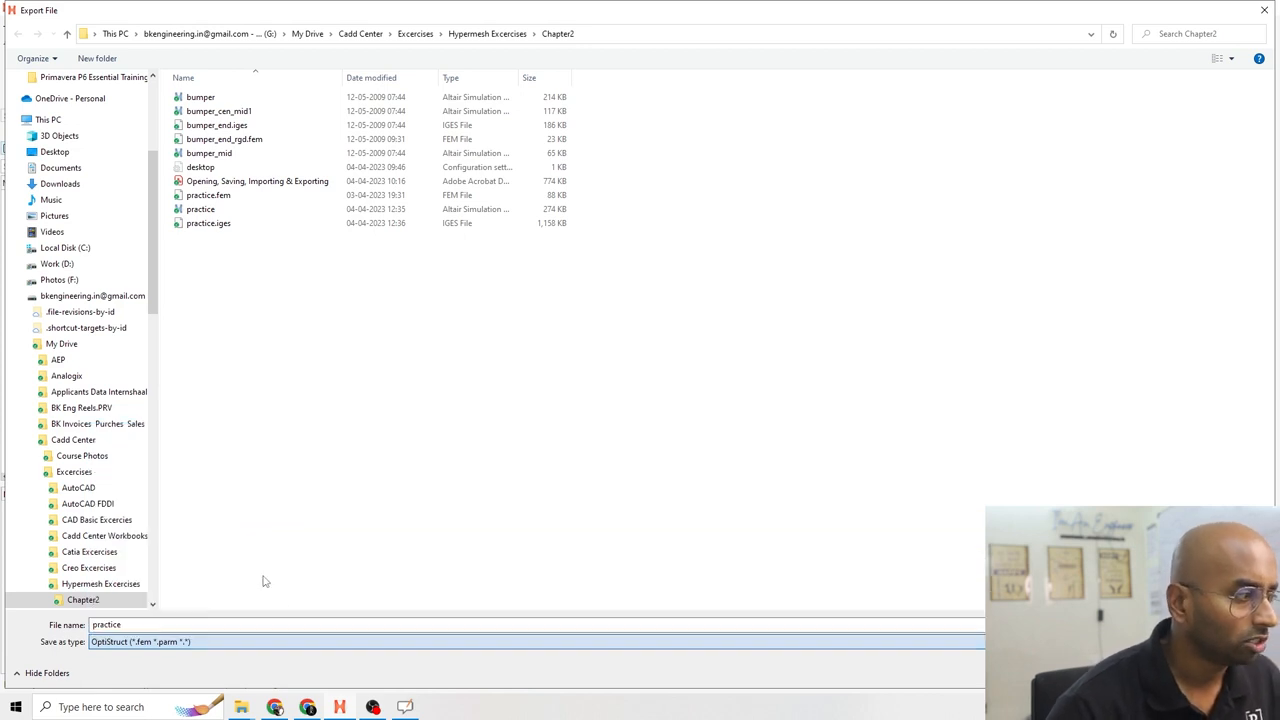
click(200, 210)
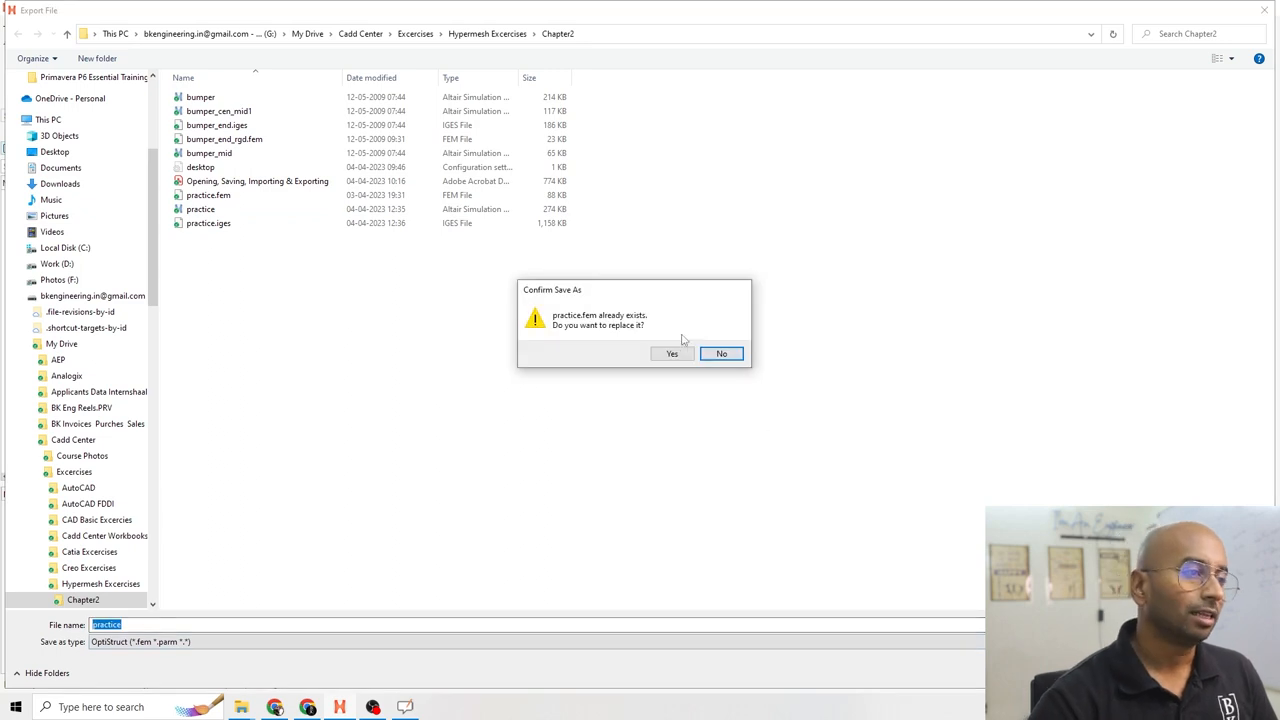
click(672, 352)
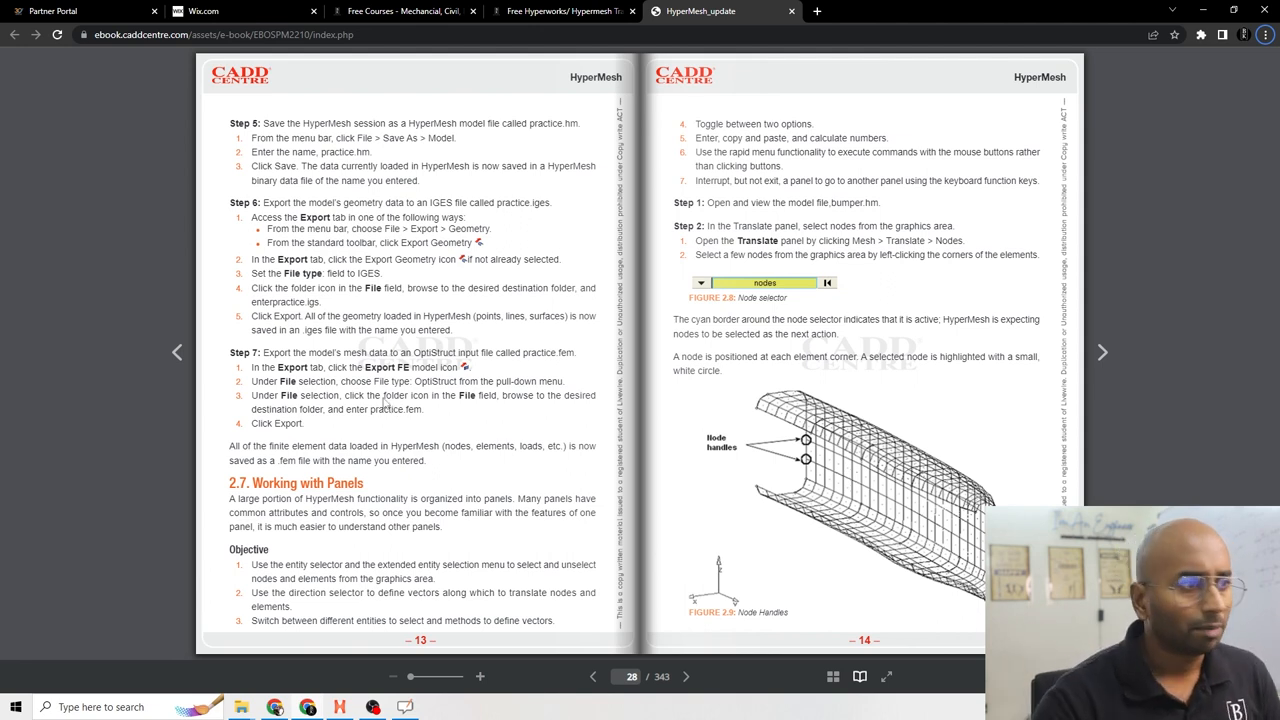
Step: From bk-engineering.in's Free Courses list, view the Free Hyperworks/Hypermesh Training course
click(400, 12)
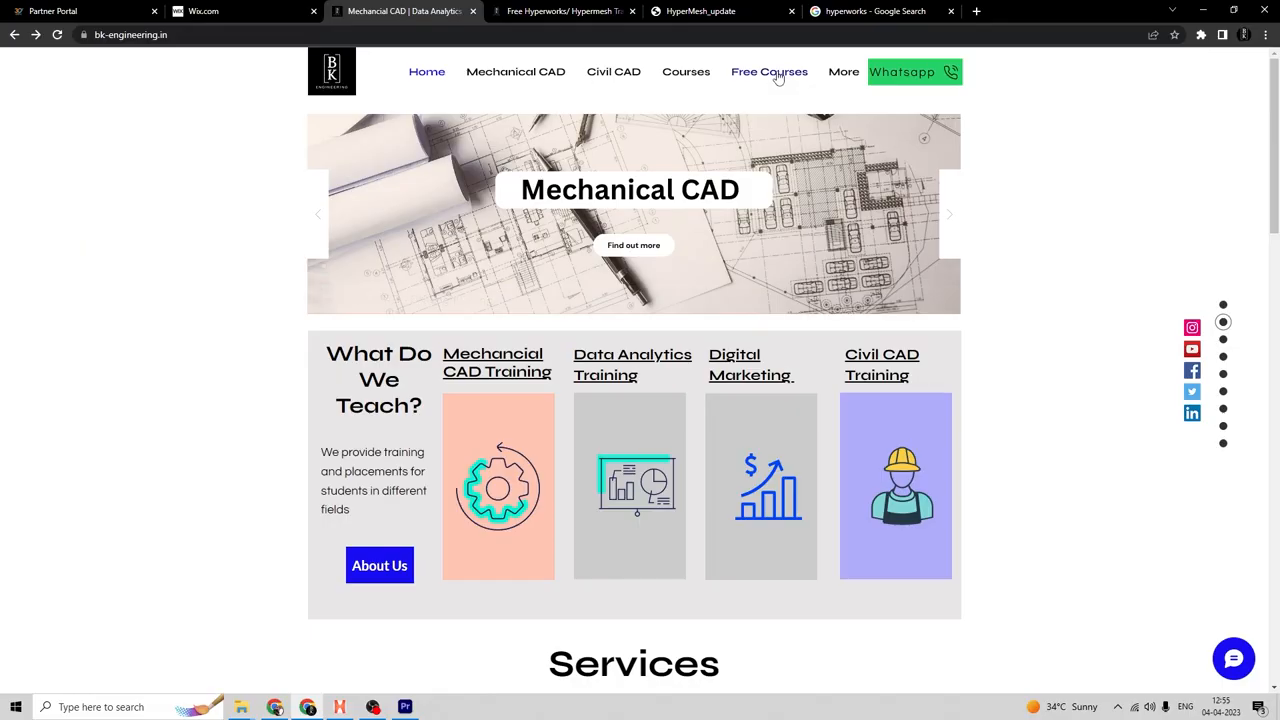
click(768, 72)
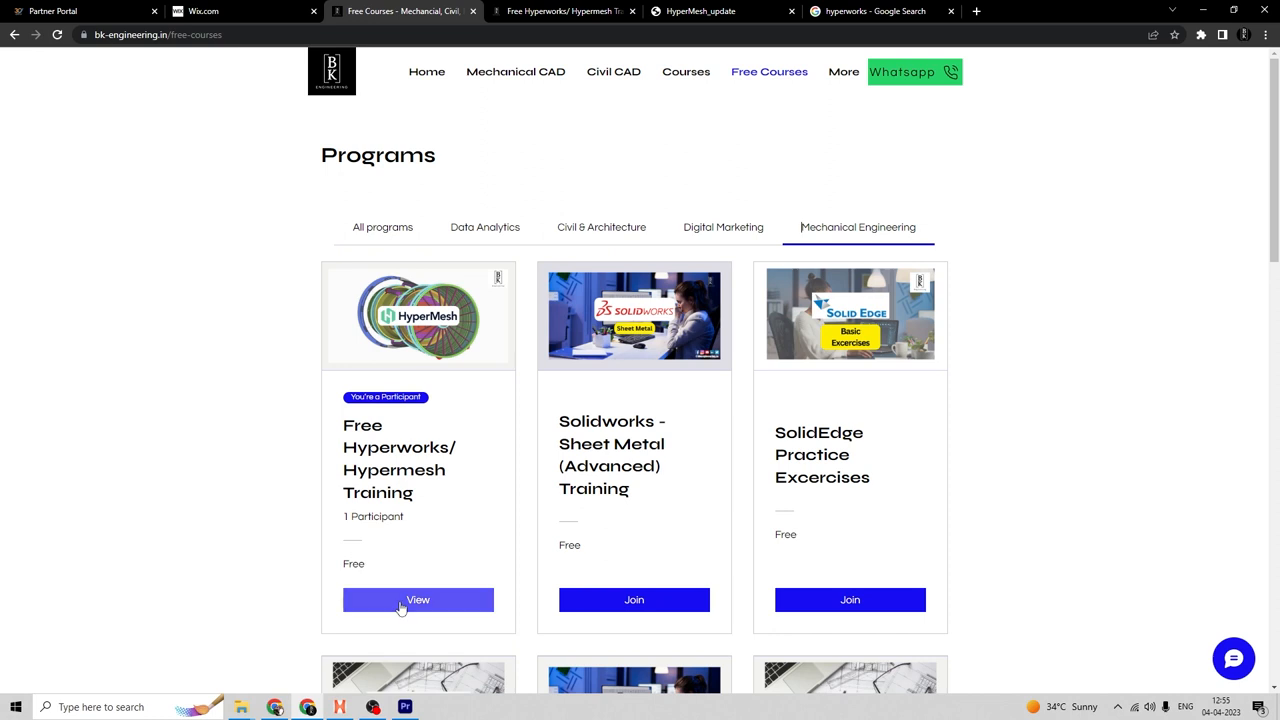
click(418, 600)
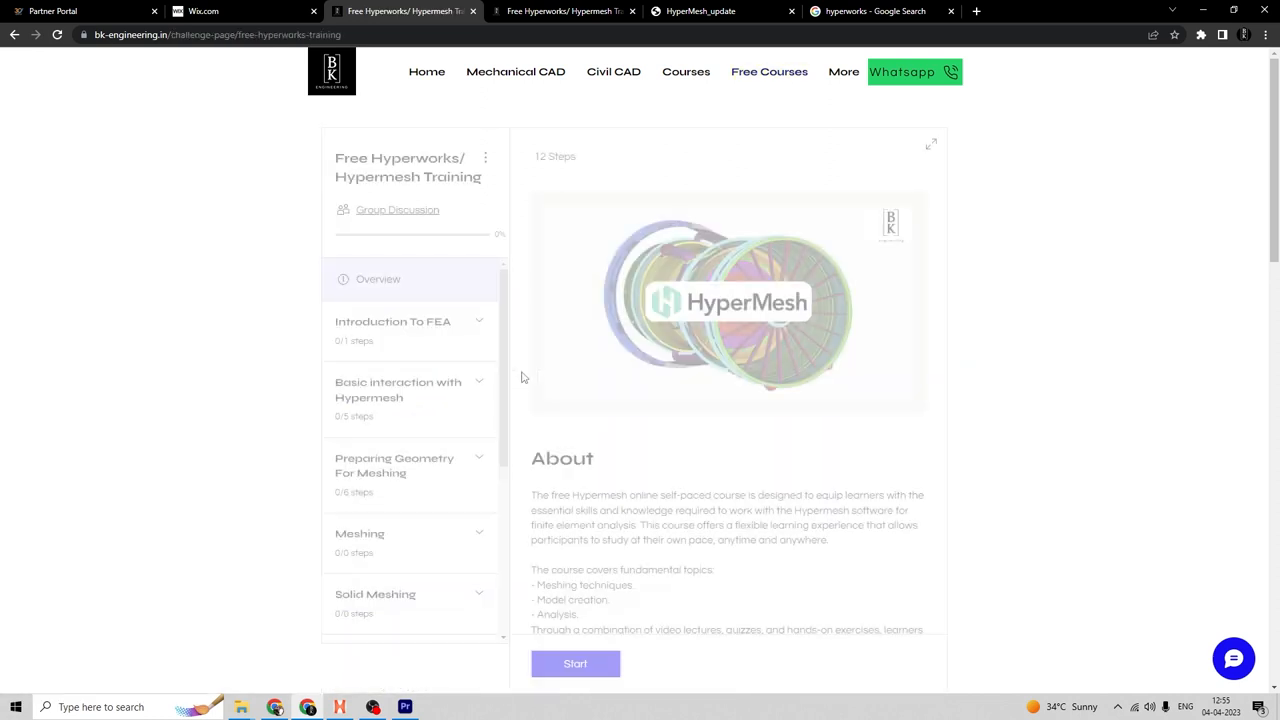